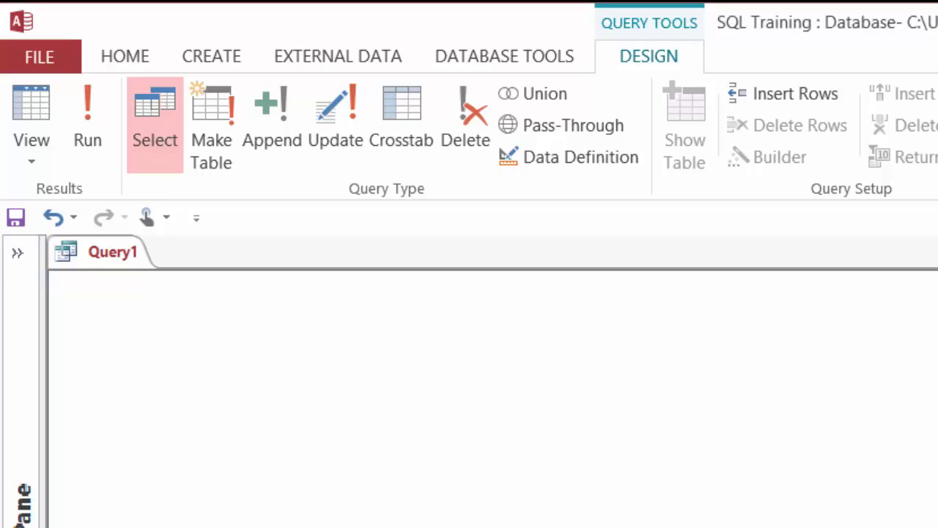
Write SQL selecting First Name, Last Name, City, State/Province from Employees where state is 'Wa', ordered by City
text(SELECT [First Name], [Last Name], City, [State/Province])
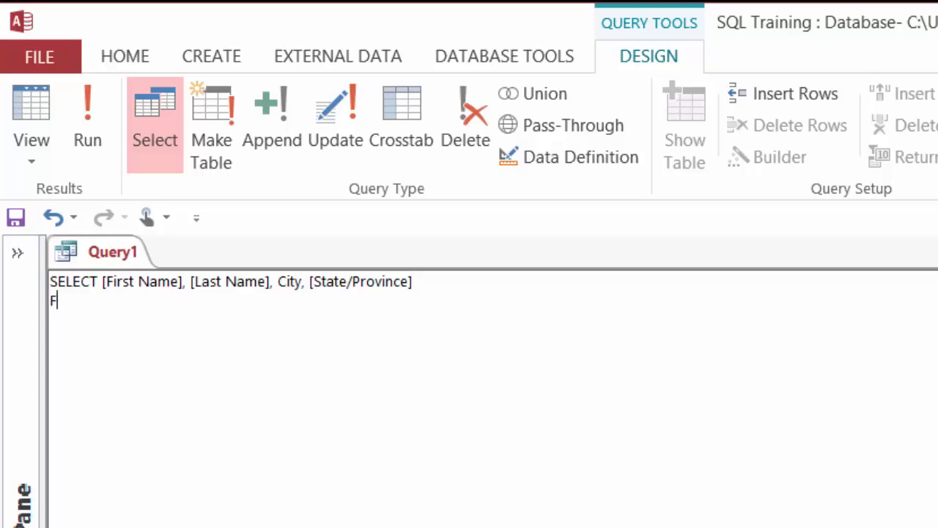
text(ROM EMplo)
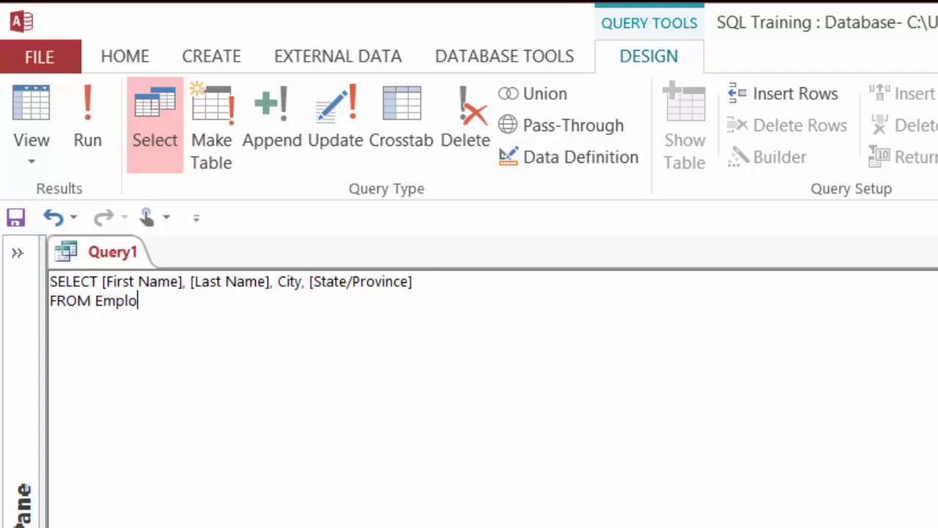
text(yees)
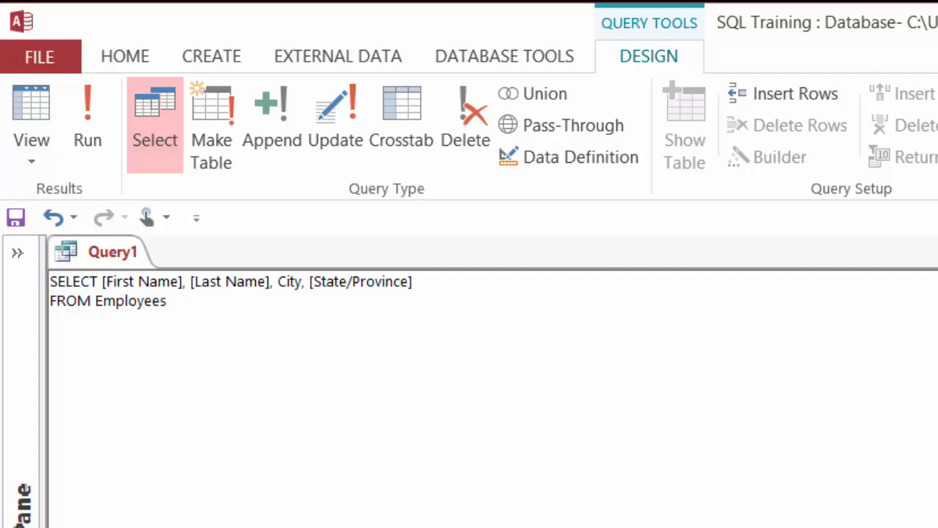
text(WHERE)
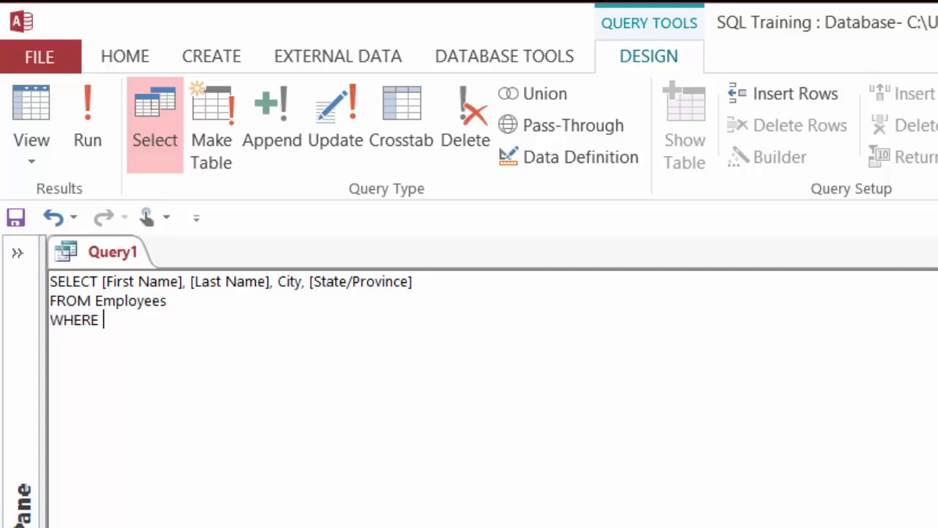
text([)
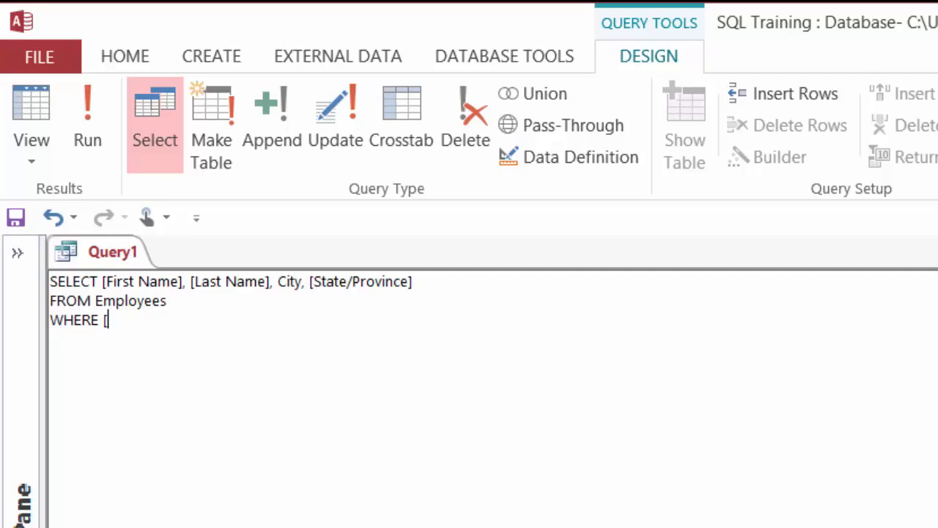
text(State/)
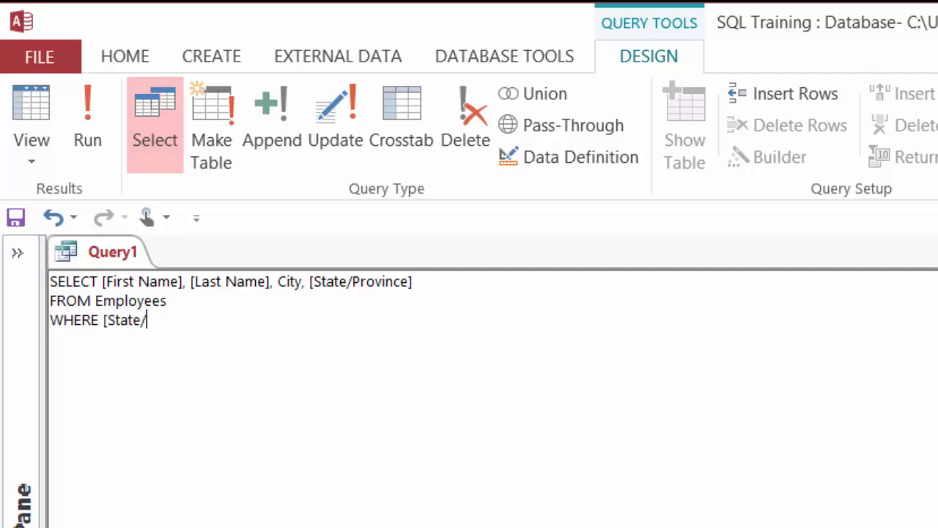
text(Province] =)
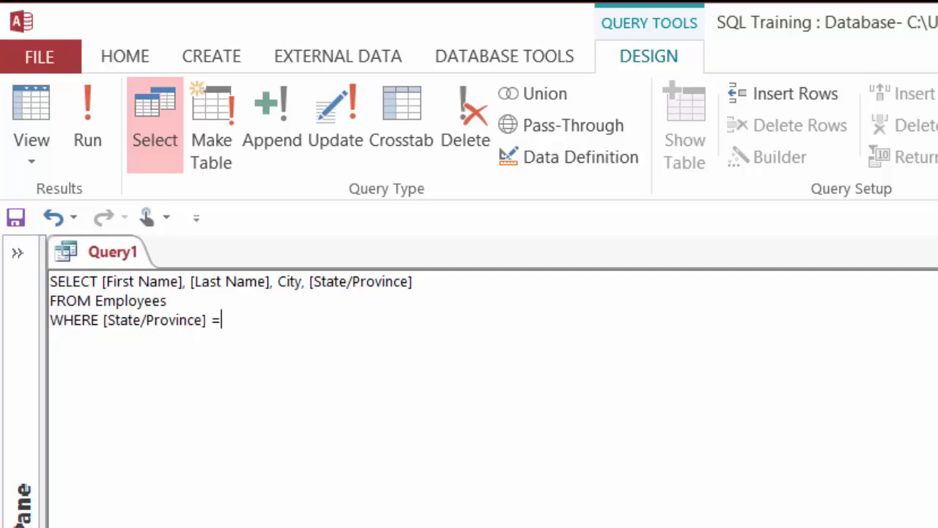
text('Wa)
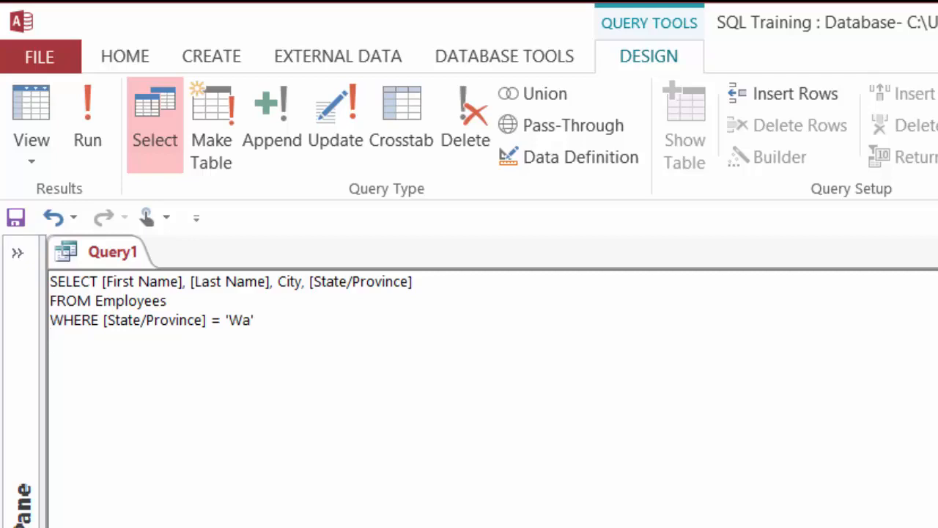
text(ORDER B)
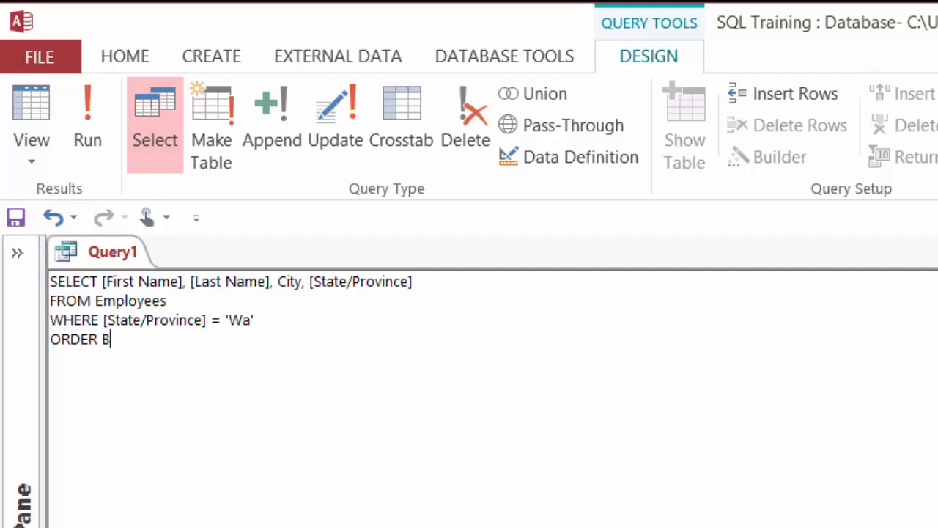
text(Y)
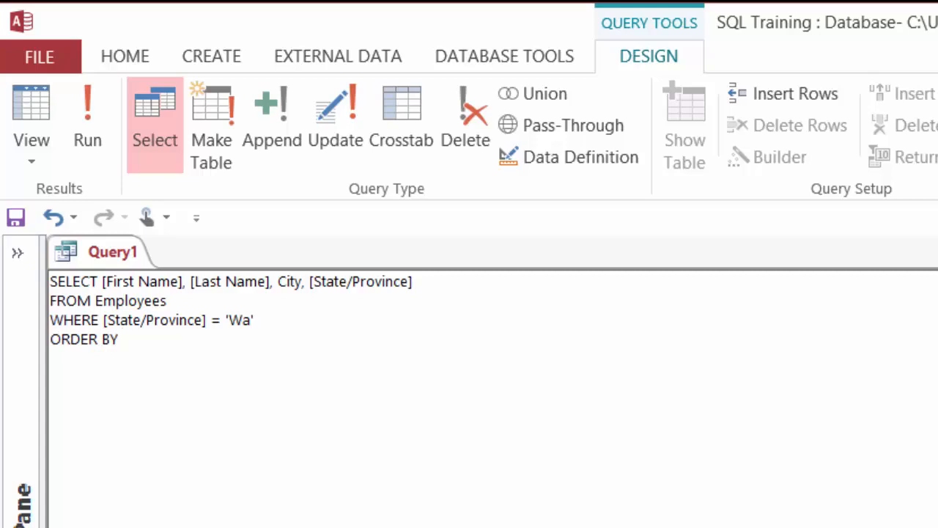
text(City)
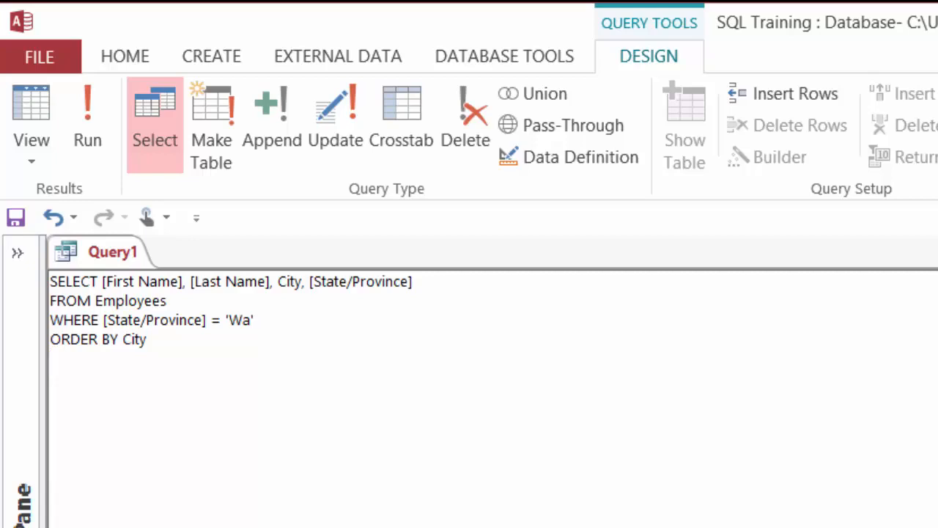
mouse_move(119, 167)
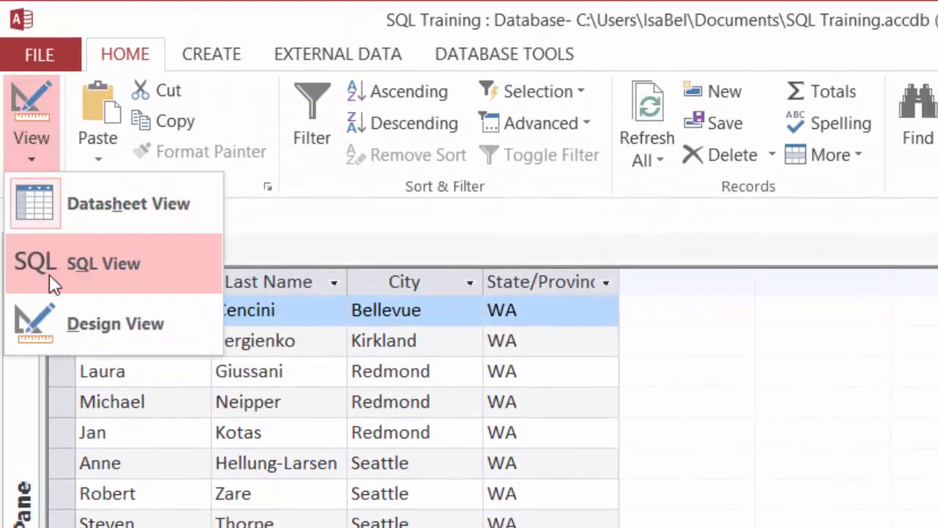
Return to SQL View and append ASC after ORDER BY City
click(103, 263)
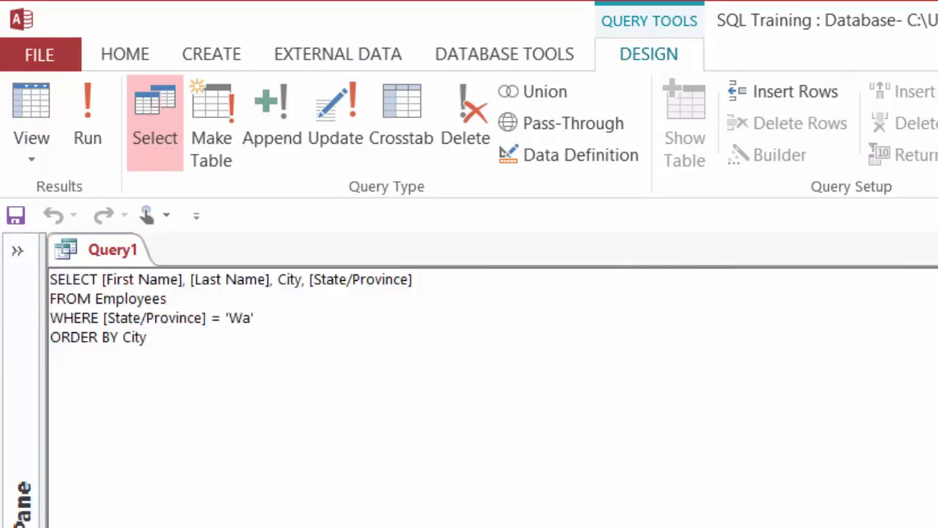
text(A)
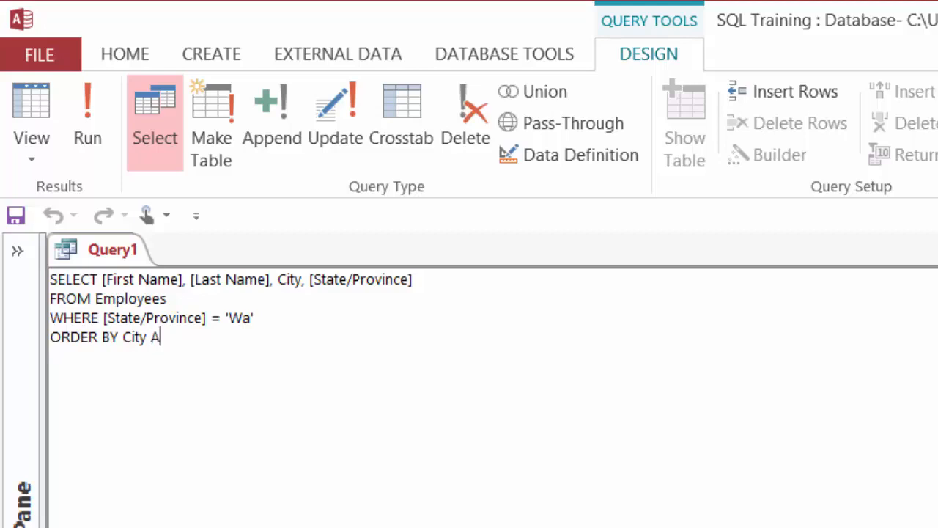
text(SC)
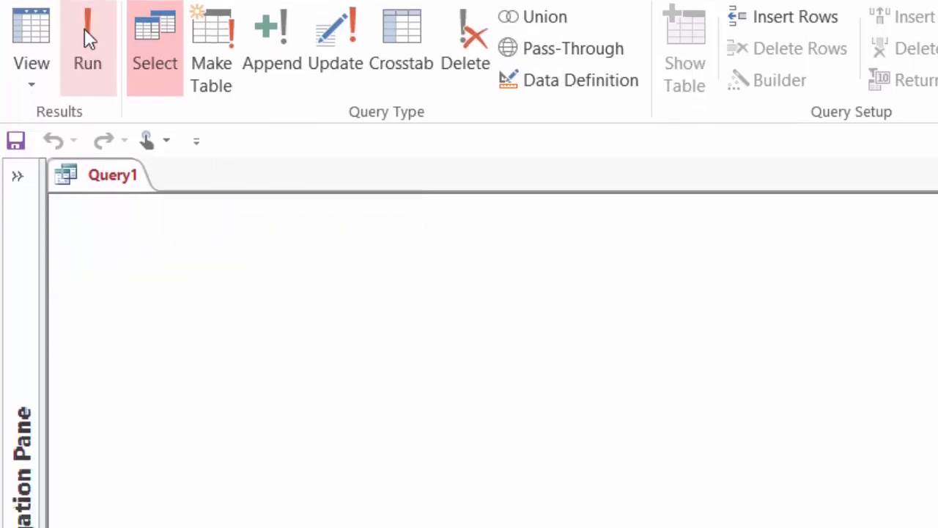
Run the query, change the city sort from ASC to DESC, and run it again
click(87, 44)
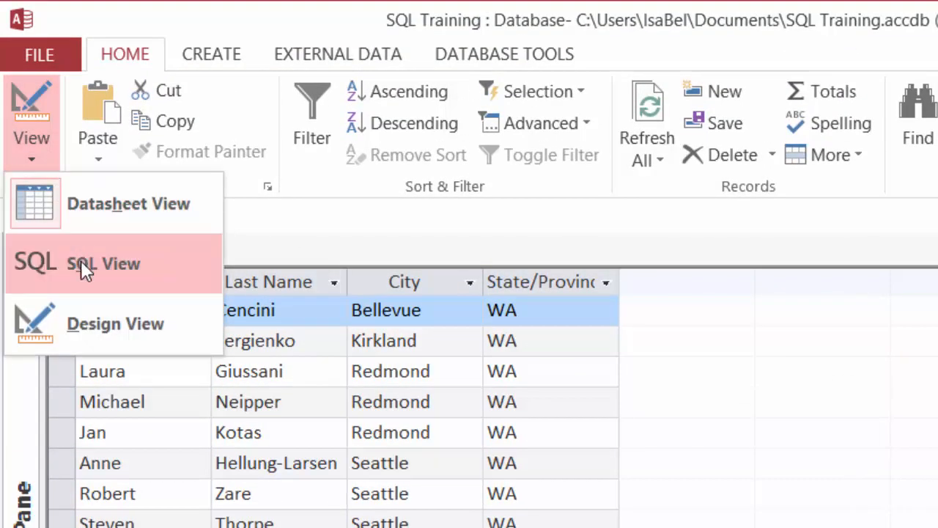
click(103, 263)
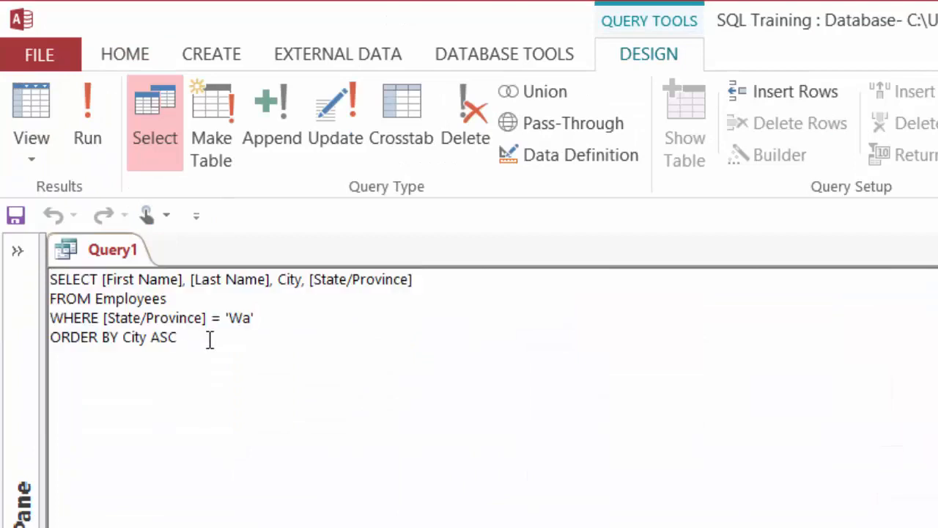
key(Backspace)
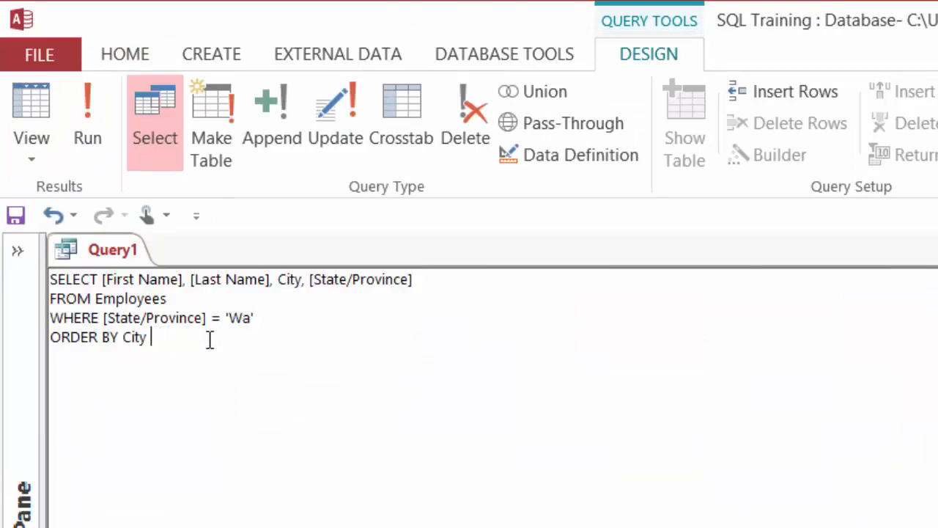
text(DESC)
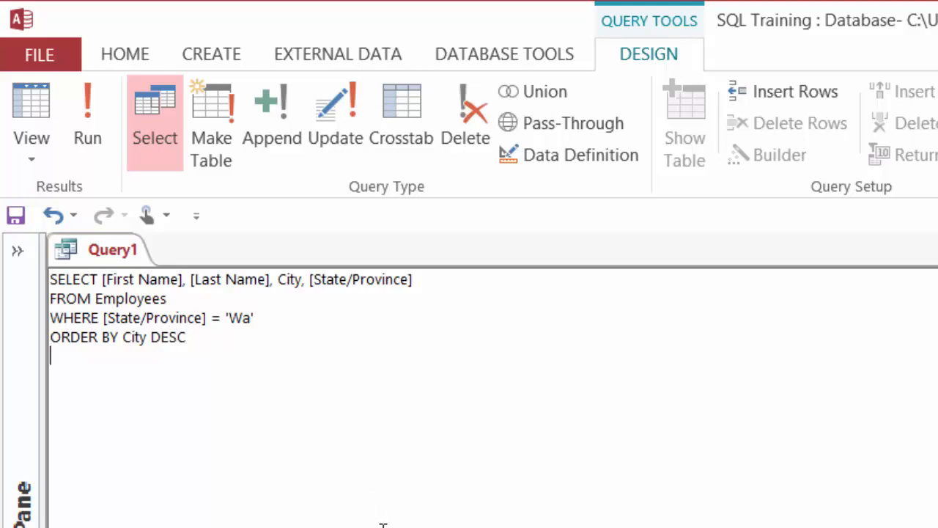
click(87, 117)
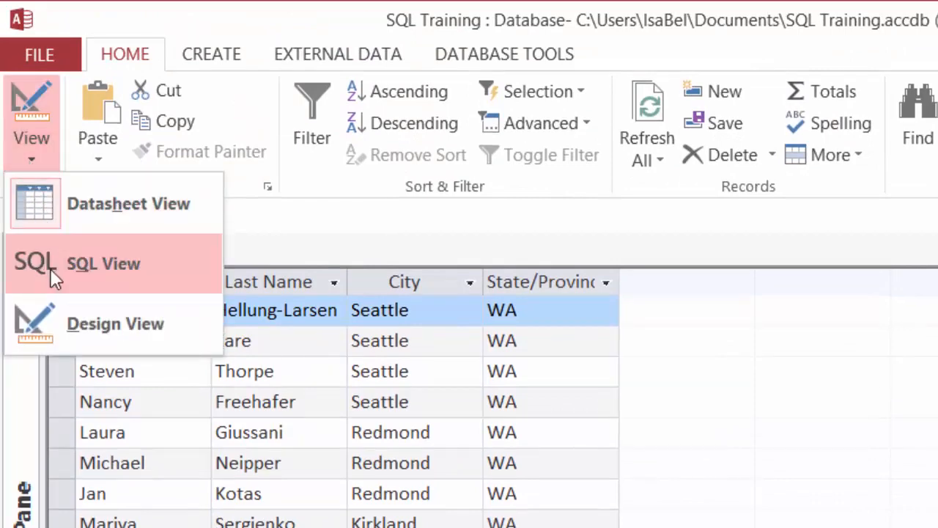
In SQL View, replace City DESC after ORDER BY with column number 3
click(103, 263)
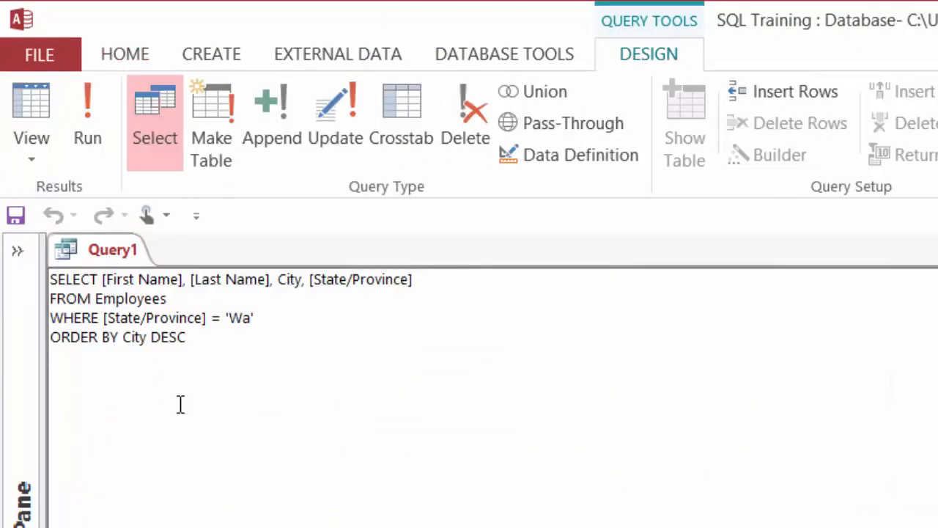
double_click(168, 336)
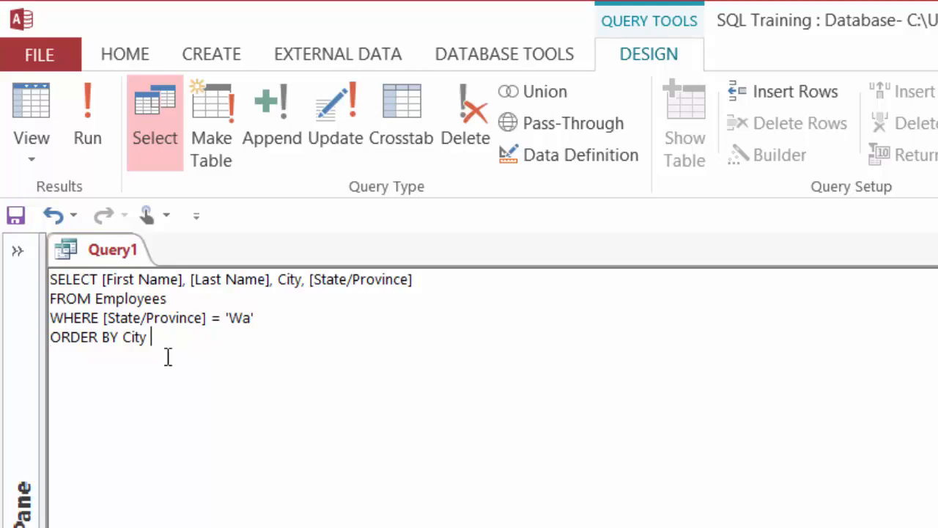
key(Backspace)
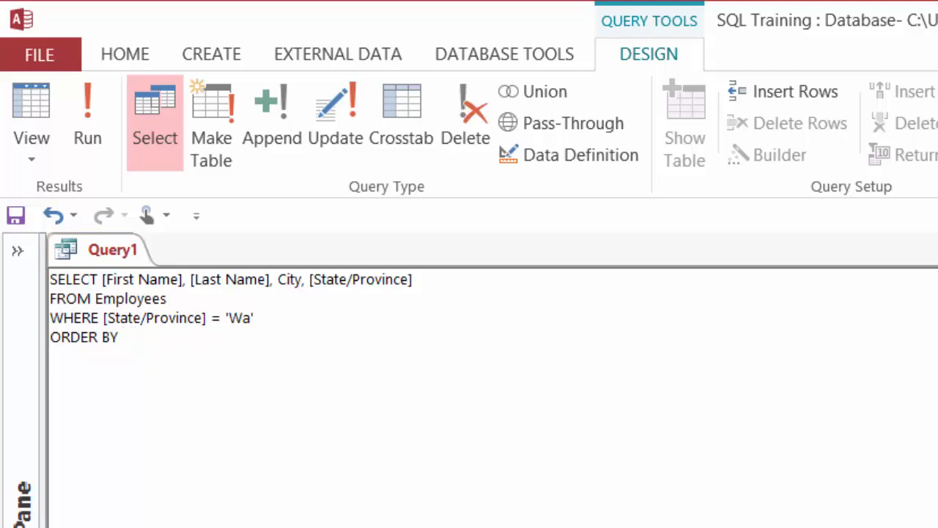
text(3)
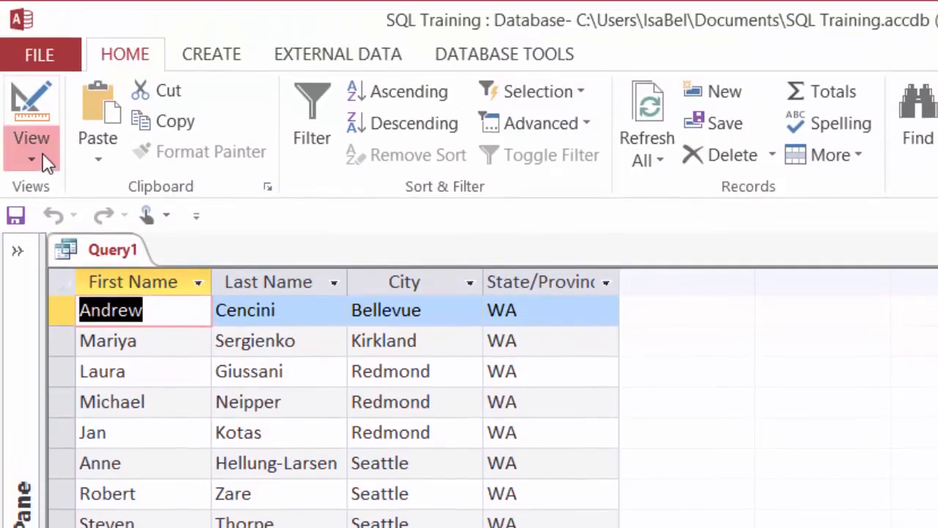
Switch to SQL View and start a query selecting [Customer ID] and [Order Date] from Orders
click(31, 158)
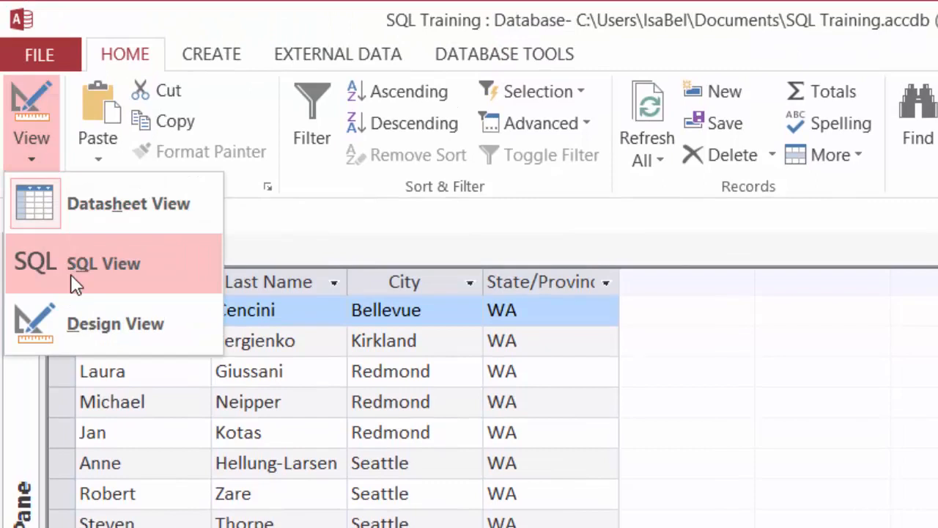
click(103, 264)
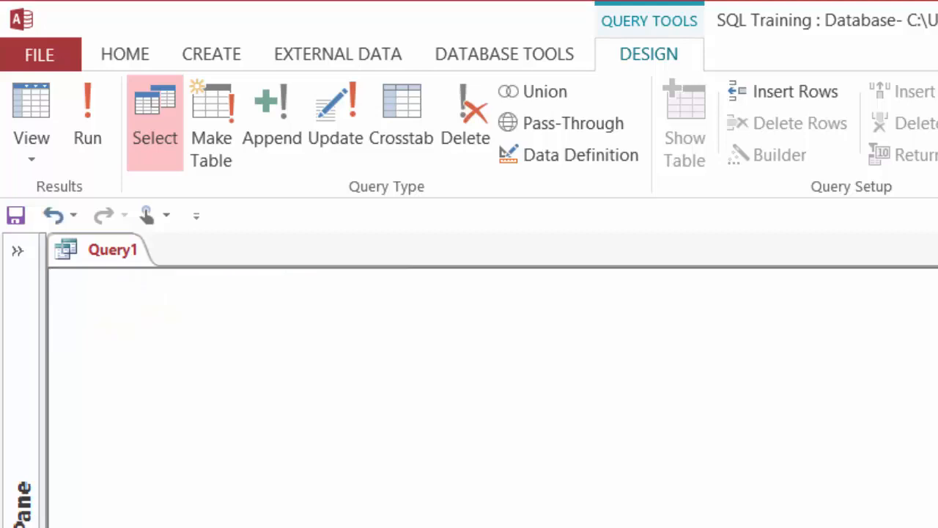
text(SELE)
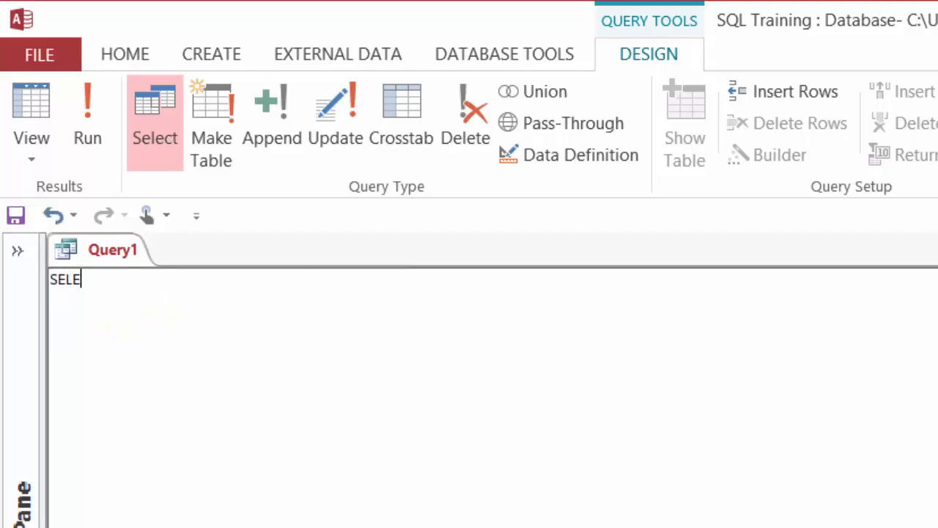
text(CT)
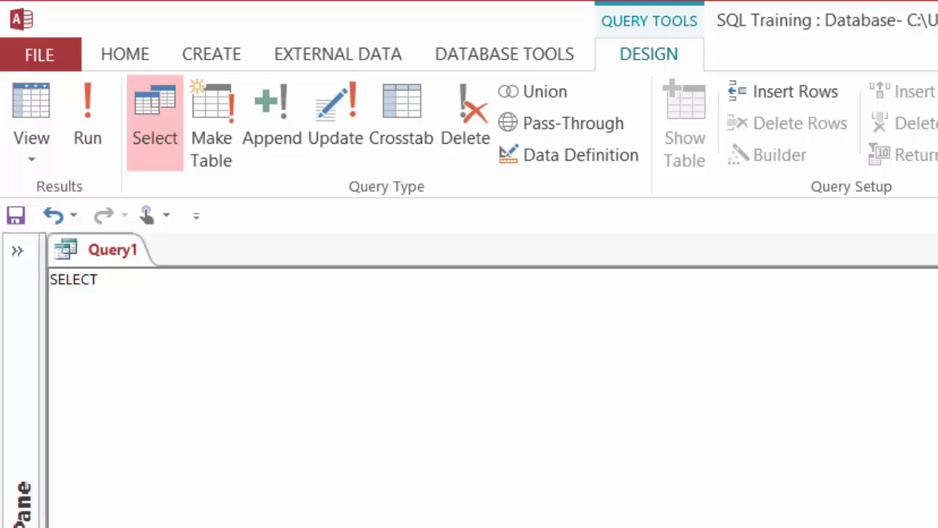
text([Customer)
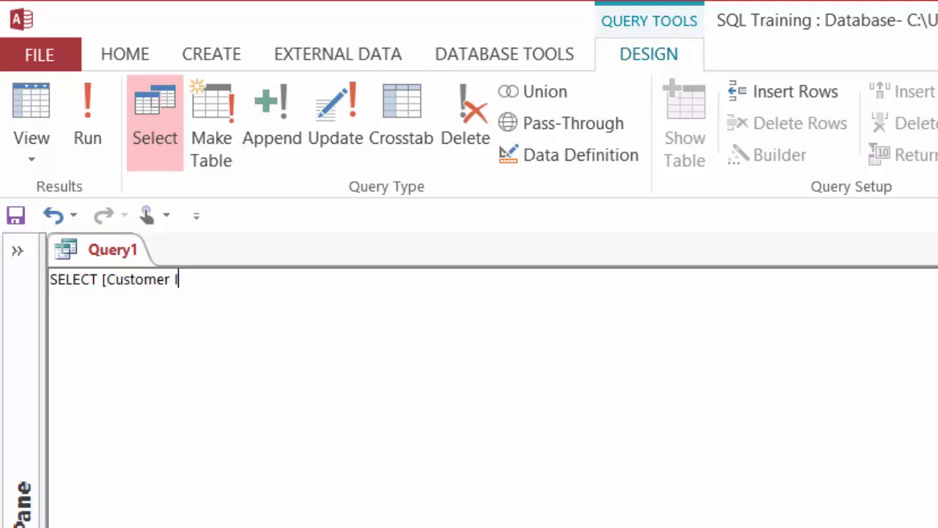
text(ID],)
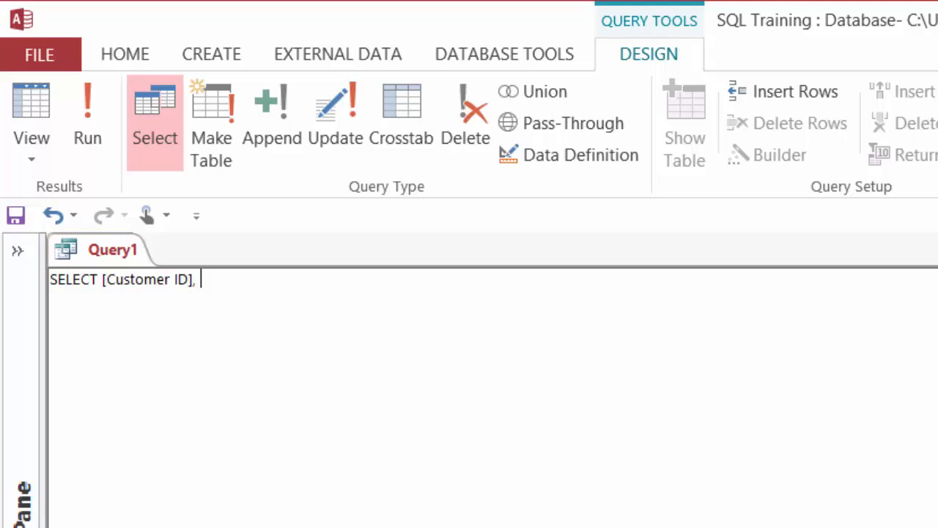
text([Order Date)
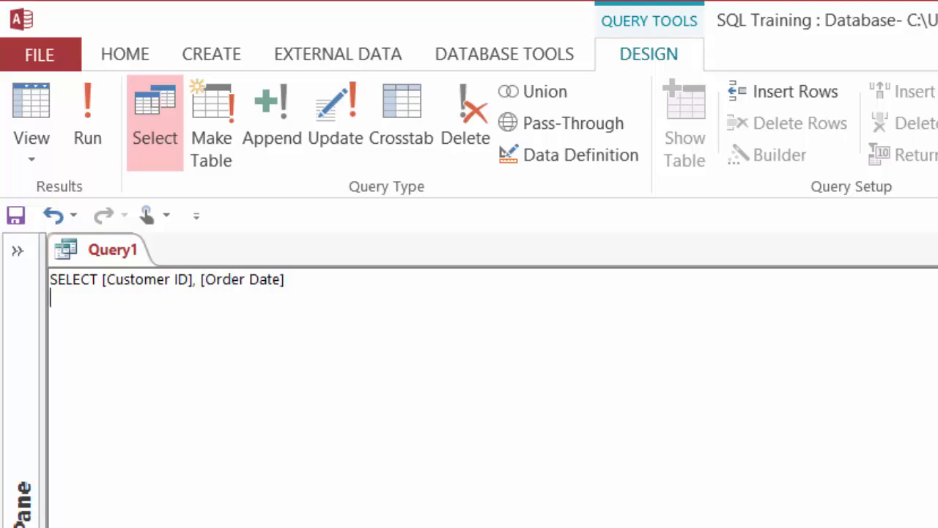
text(FROM)
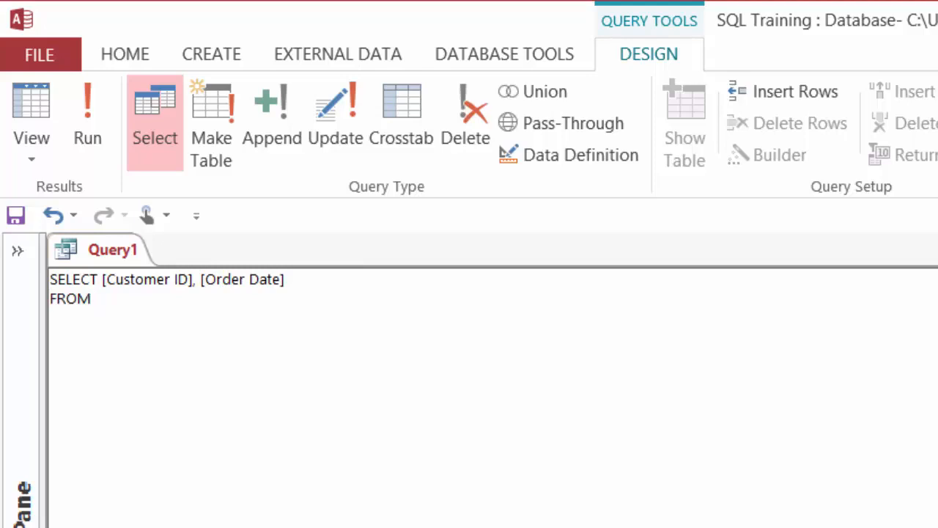
text(Orders)
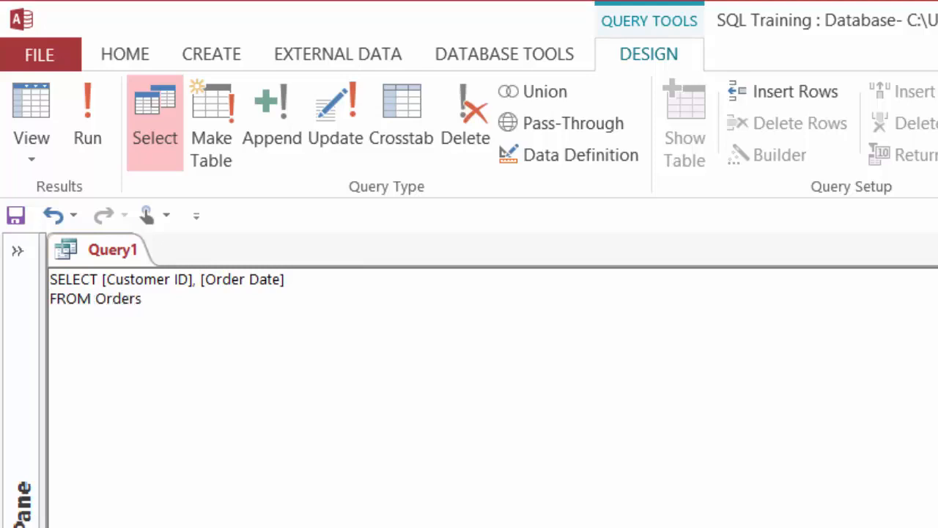
Add WHERE [Order Date] BETWEEN #6/1/2006# AND #6/15/2006#
text(WHERE)
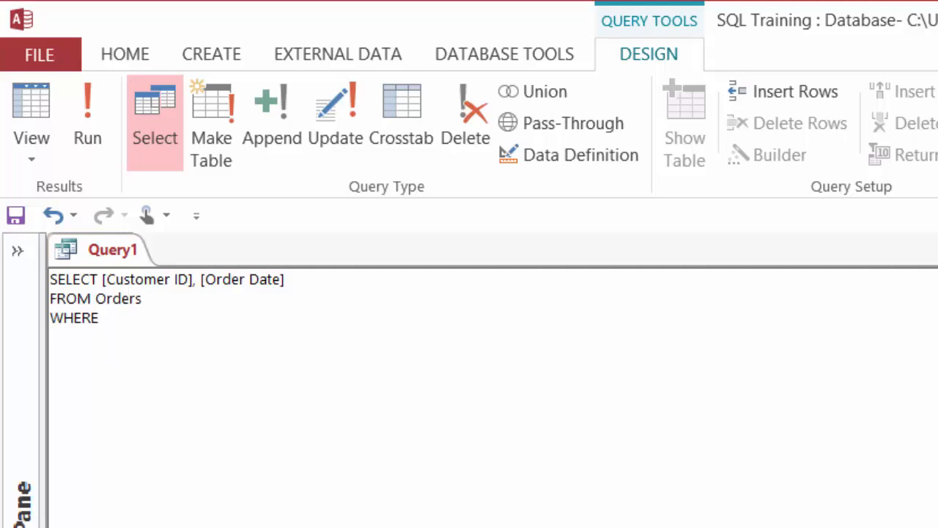
text([Order)
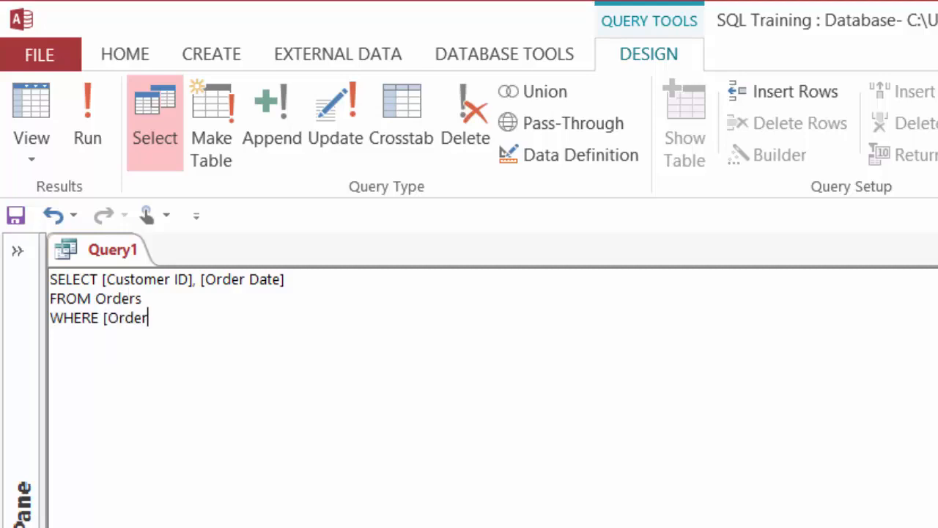
text(Date])
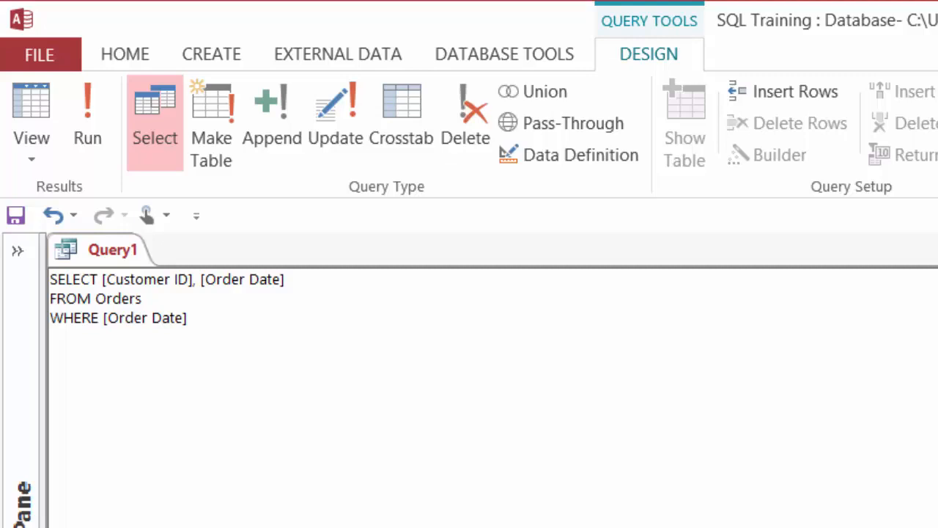
text(BETWE)
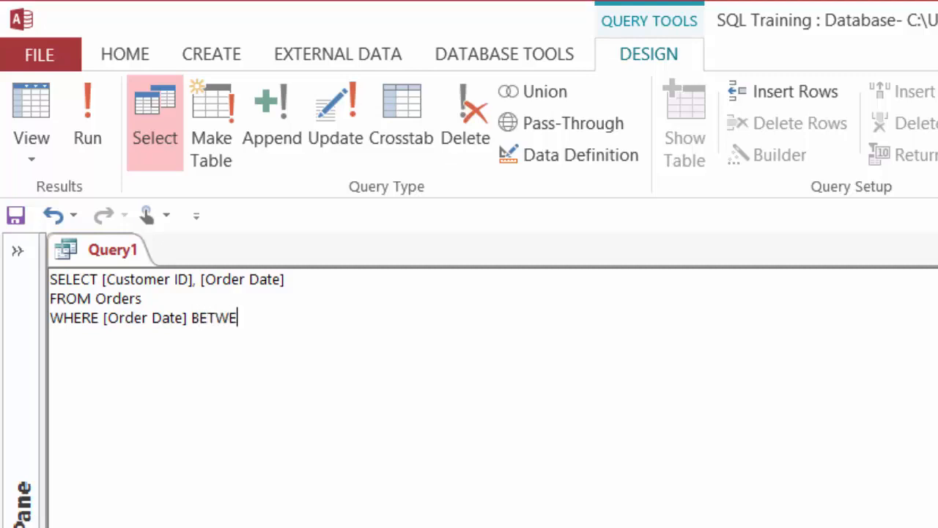
text(EN)
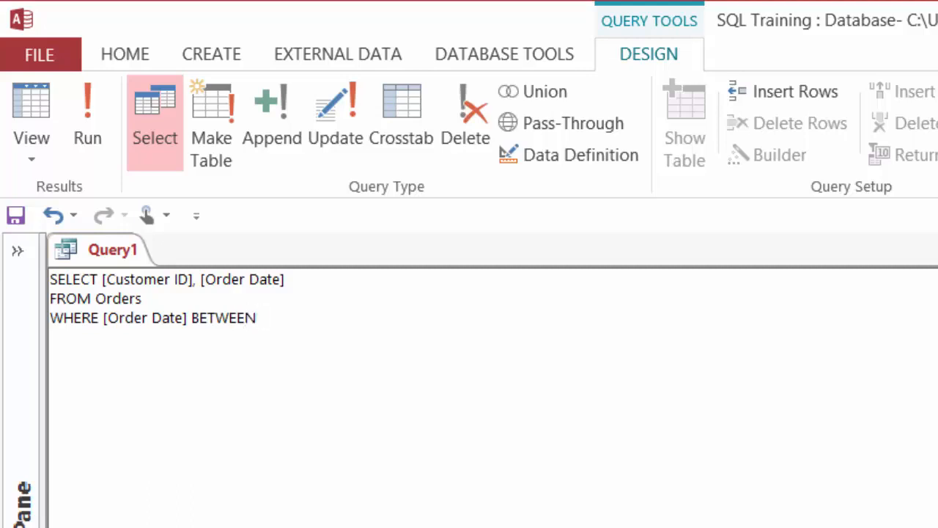
text(#)
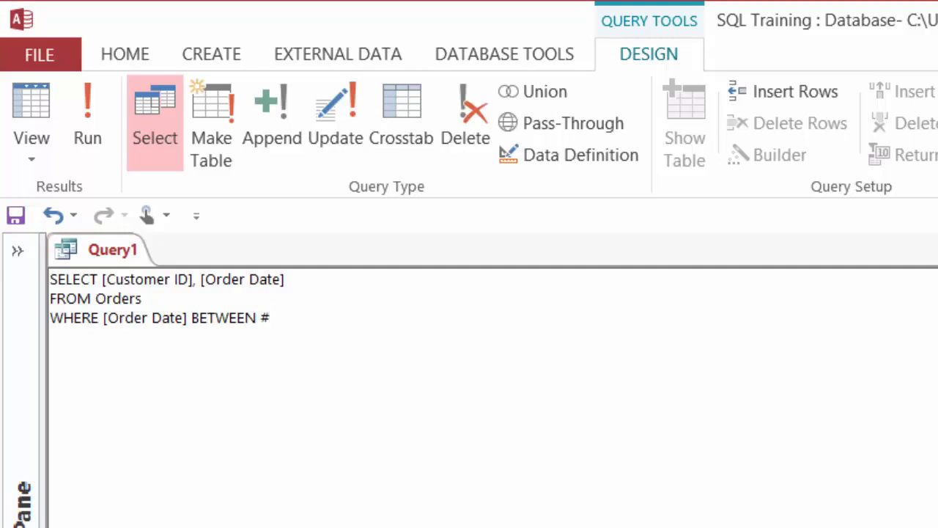
text(6)
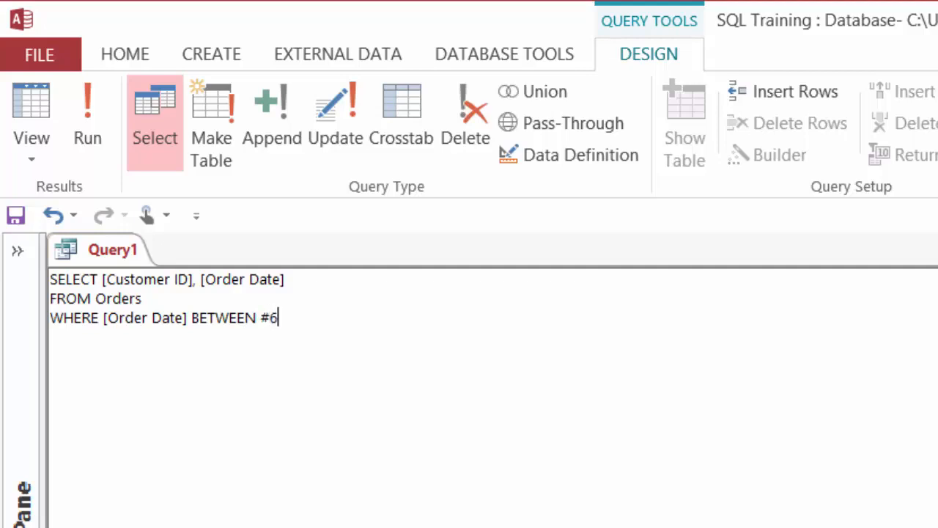
text(/1/20)
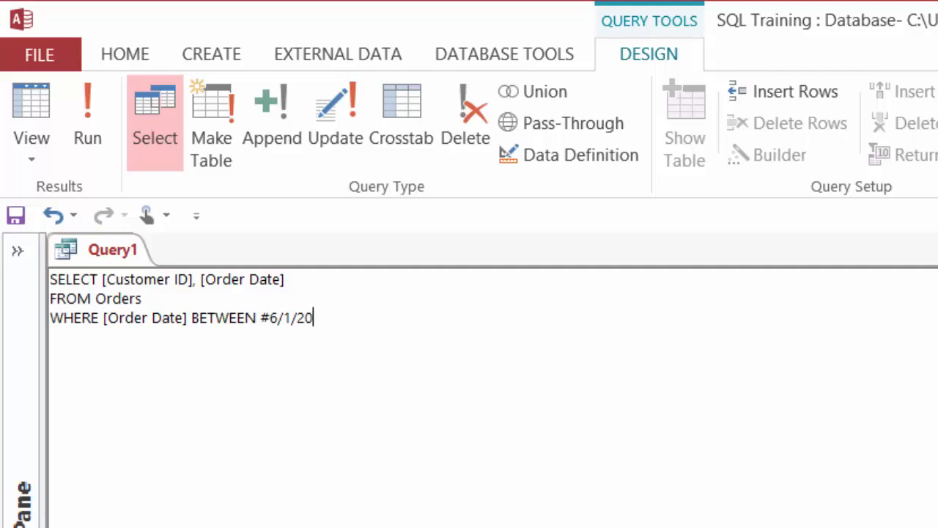
text(06#)
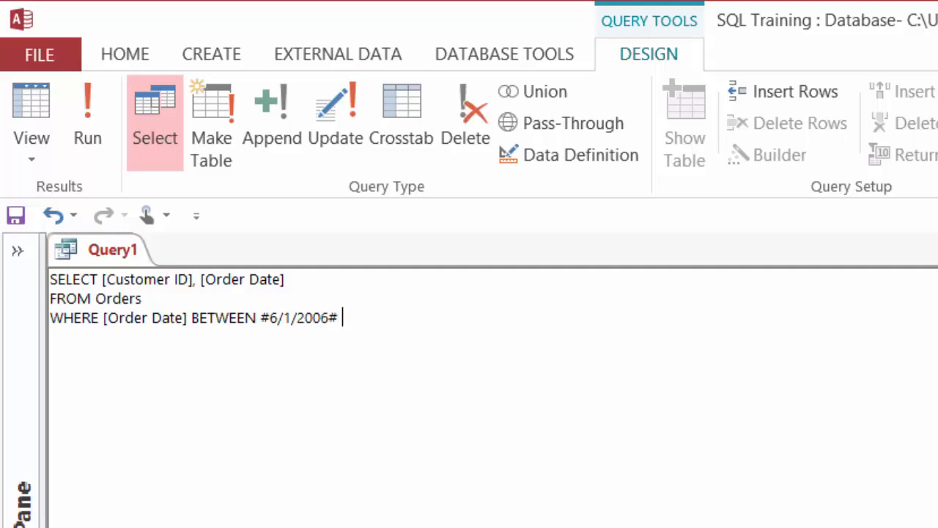
text(AND #)
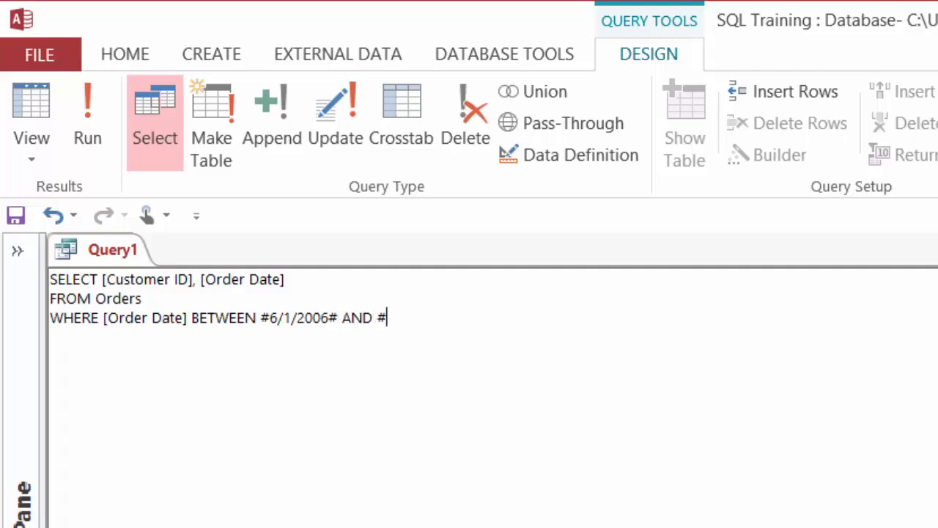
text(6/15)
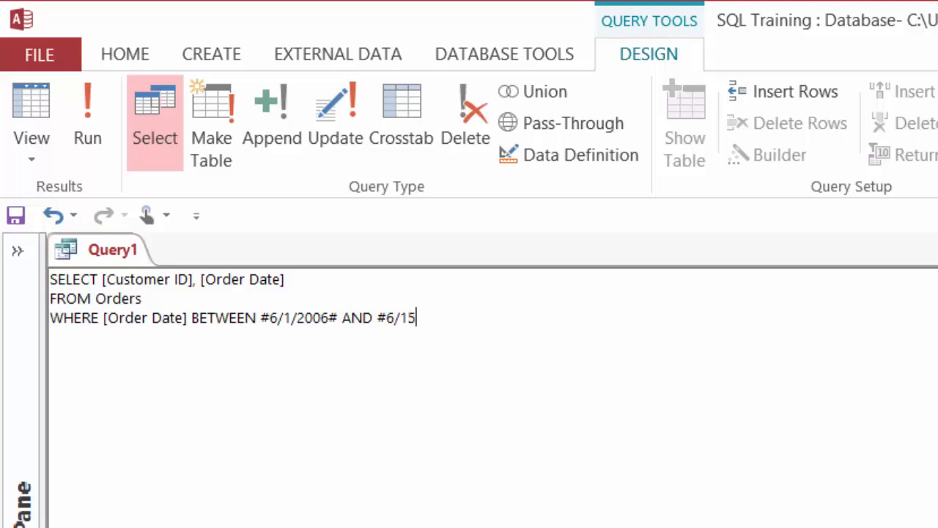
text(/2006)
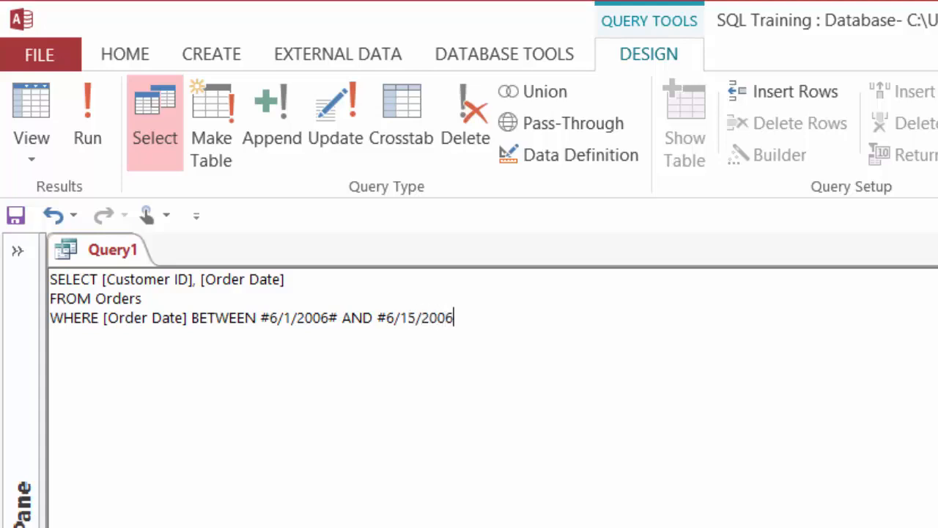
text(#)
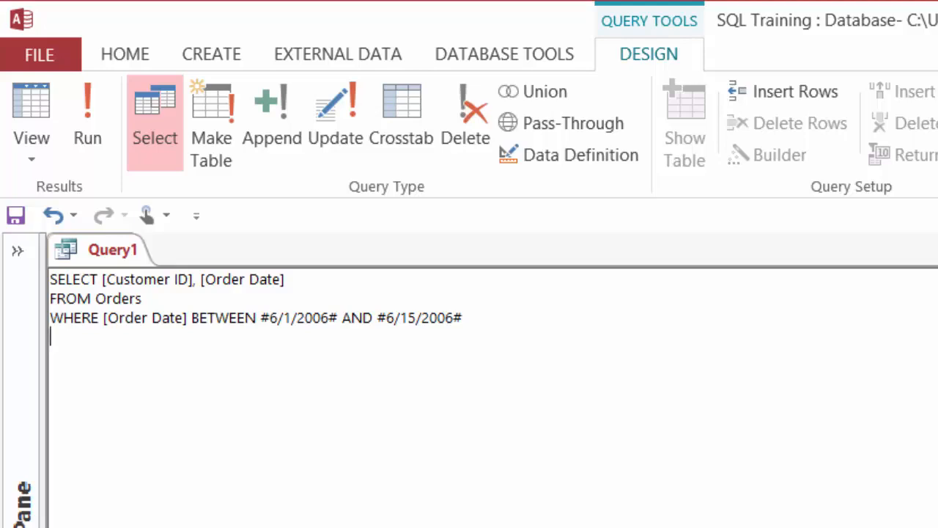
Sort the results with ORDER BY [Order Date] DESC
text(ORD)
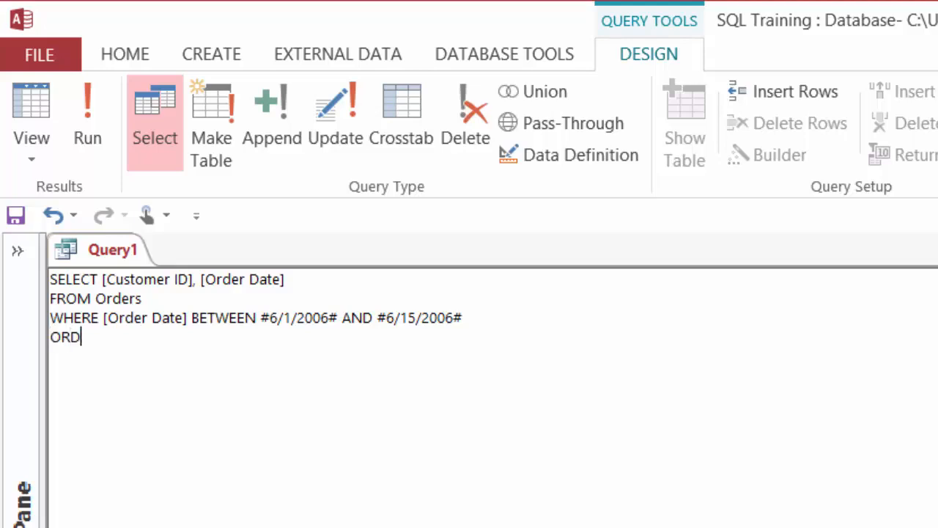
text(ER BY [)
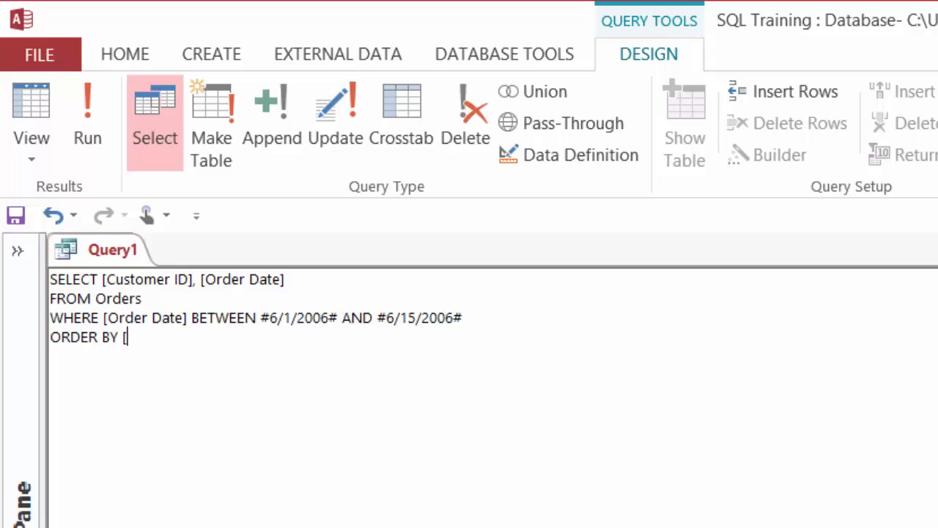
text(Order)
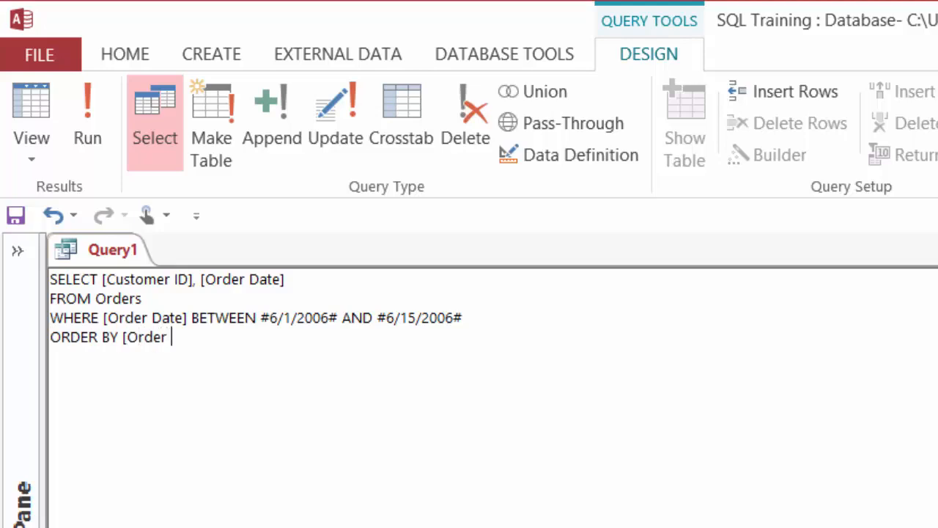
text(Date])
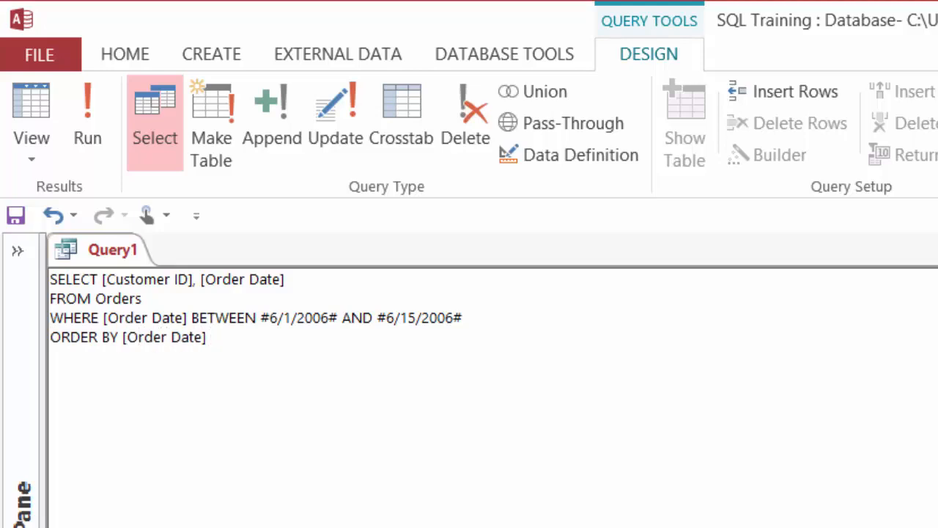
text(DESC)
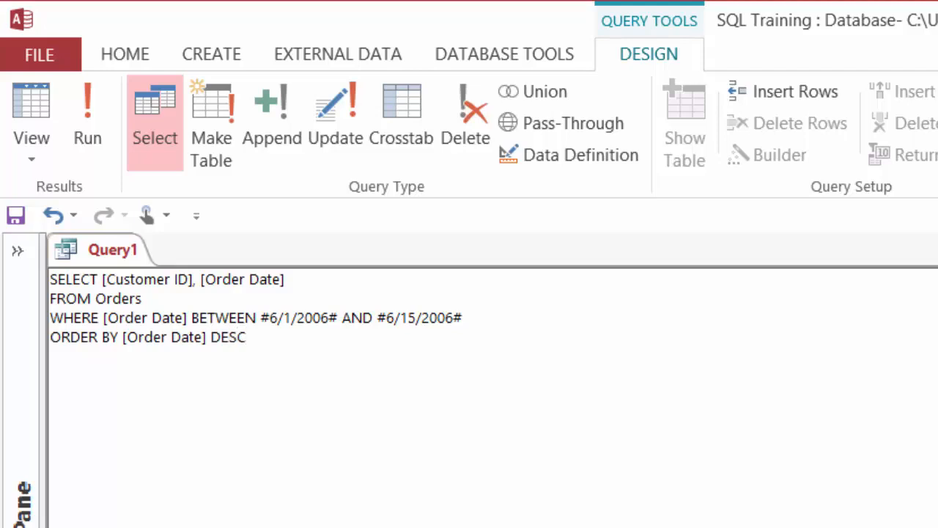
click(248, 337)
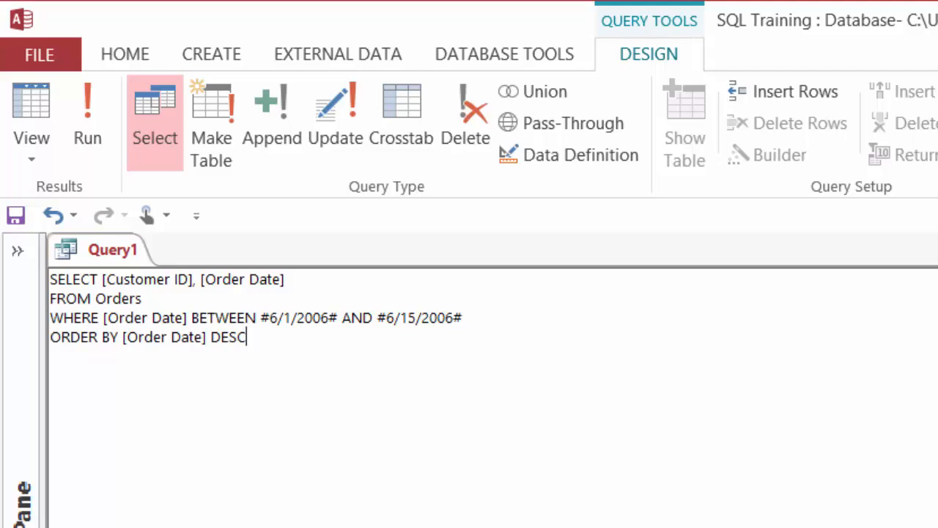
key(Return)
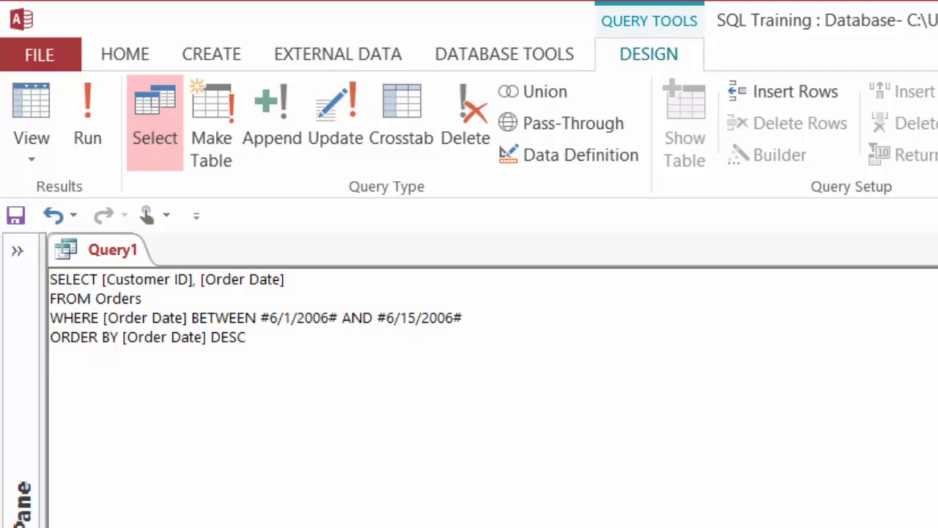
Run the Orders date-range query and return to its SQL View
click(88, 106)
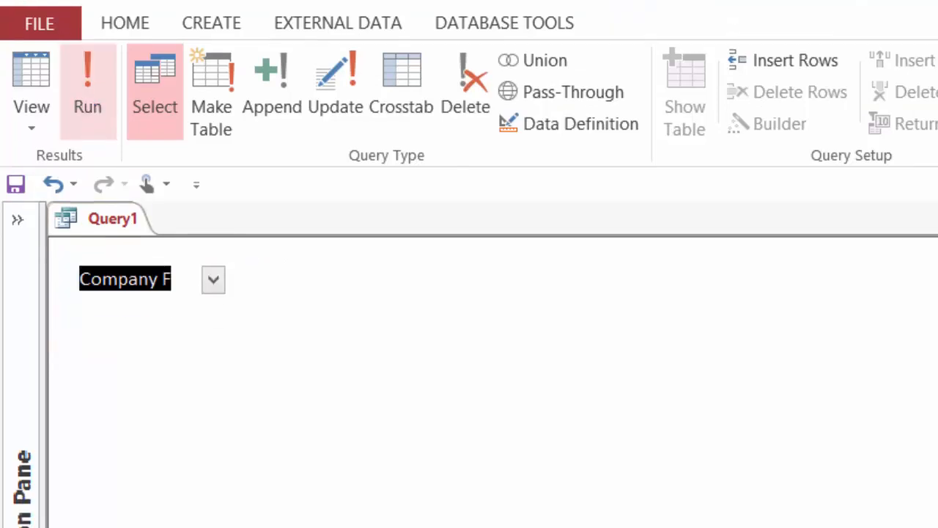
click(87, 88)
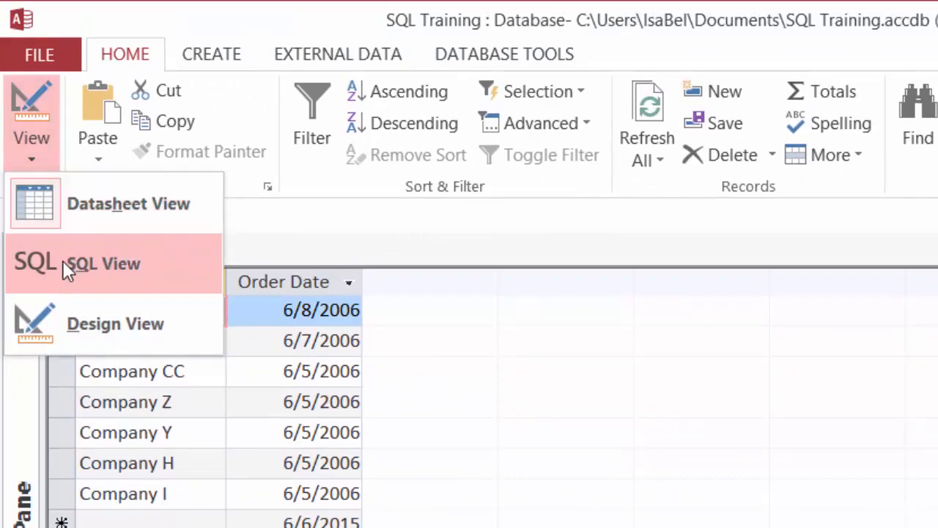
click(102, 264)
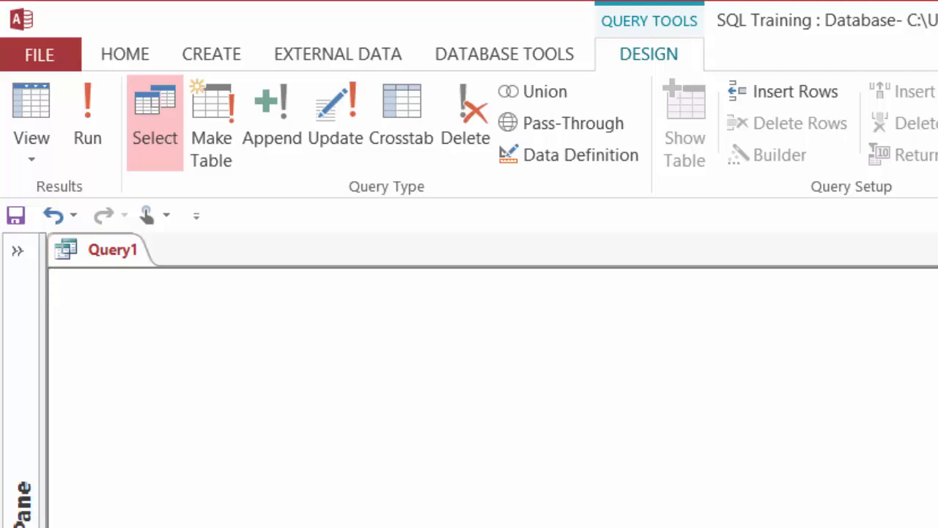
Type SELECT Company, City, [State/Province] FROM Customers
text(SEL)
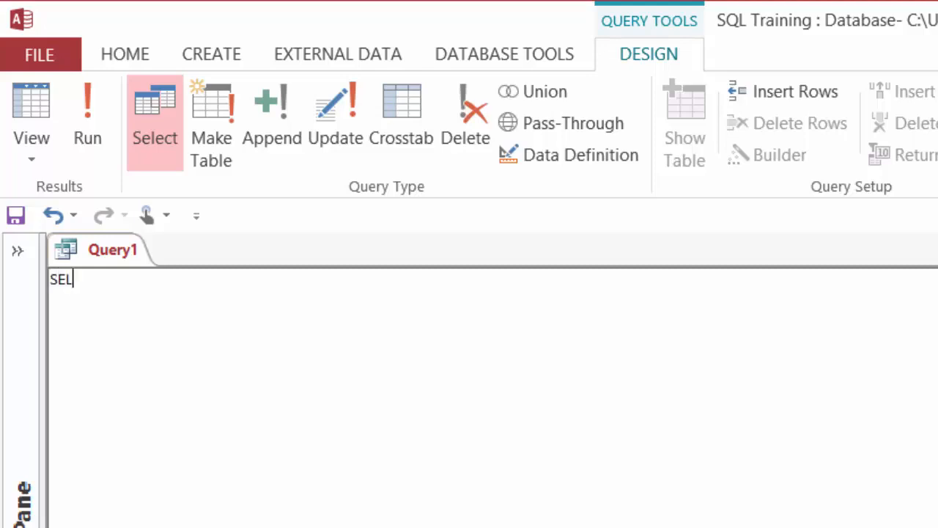
text(ECT)
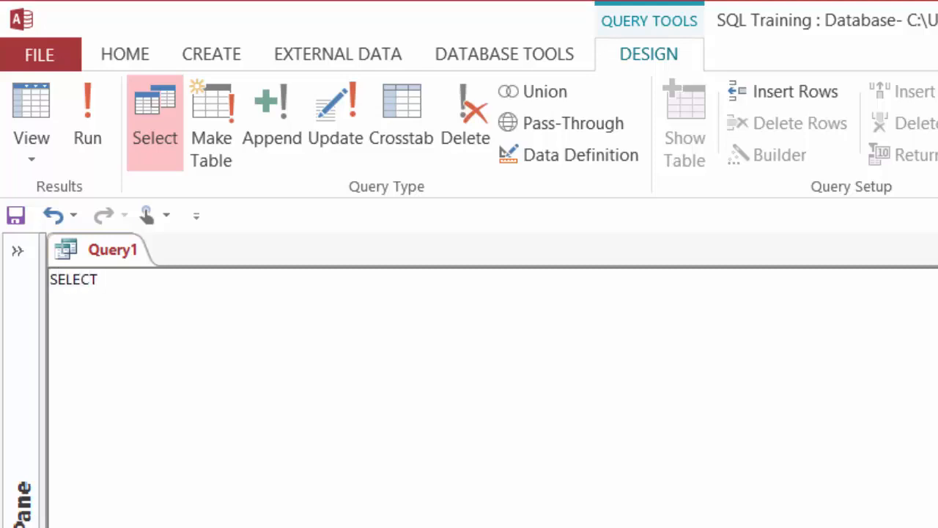
text(Company)
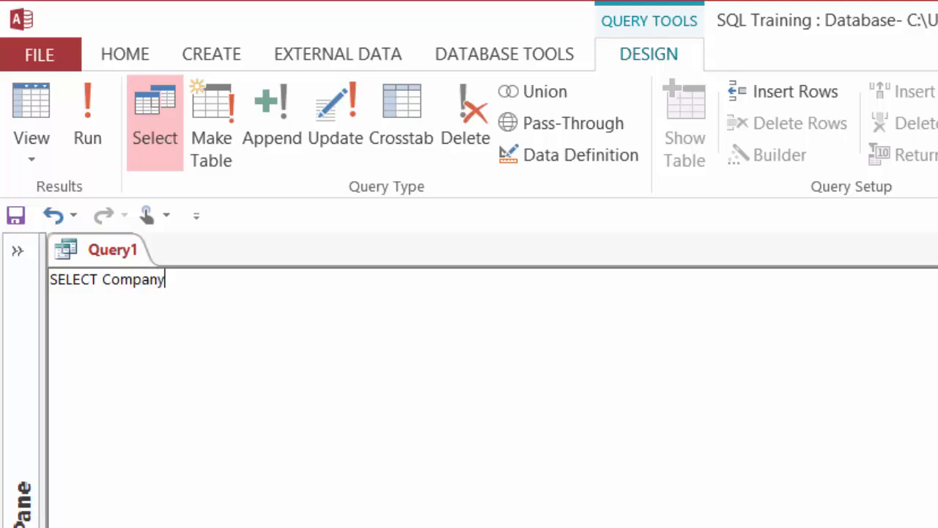
text(, Ci)
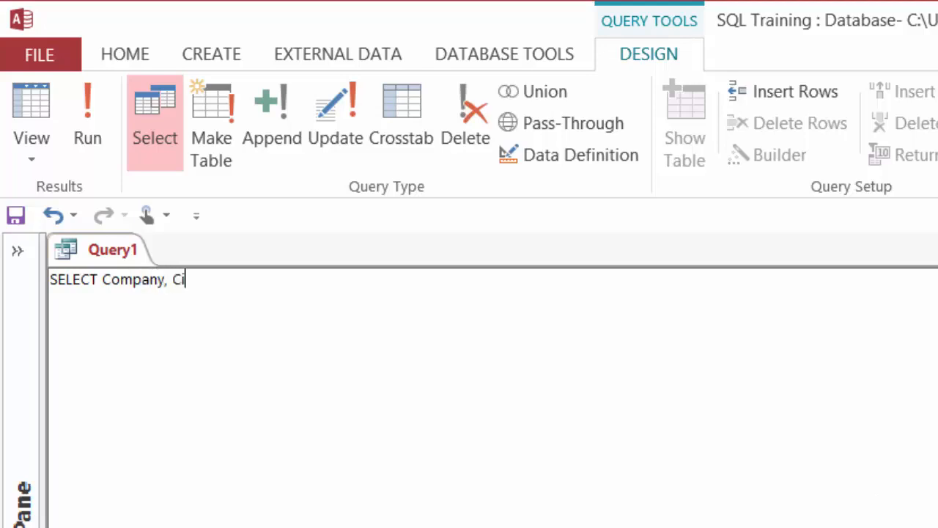
text(ty,)
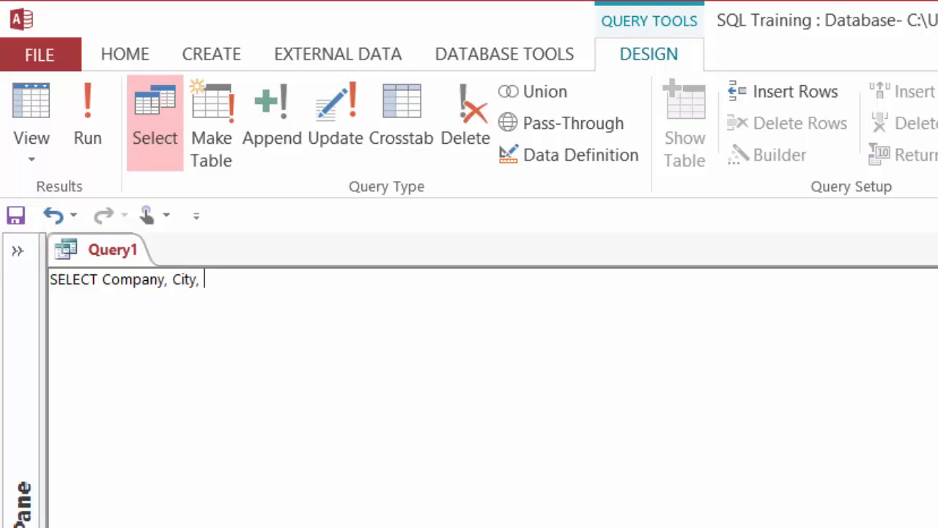
text([State/P)
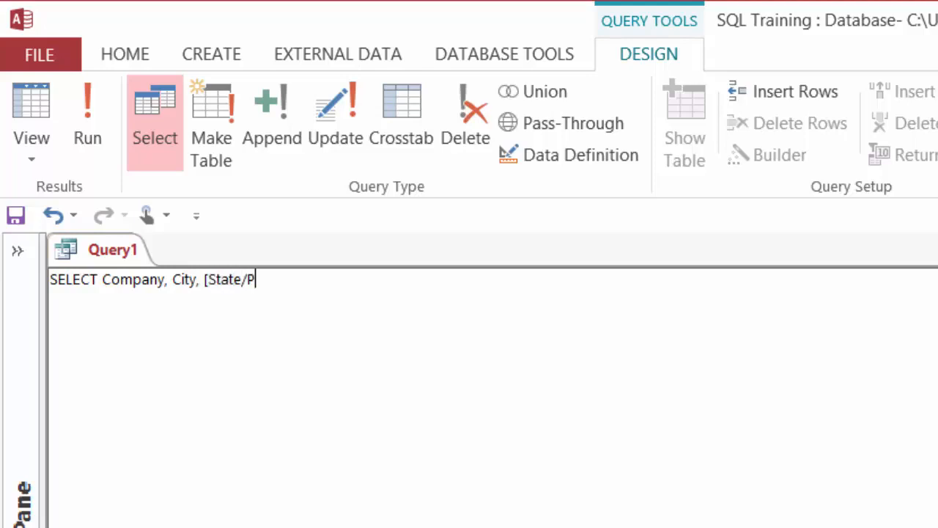
text(rovince)
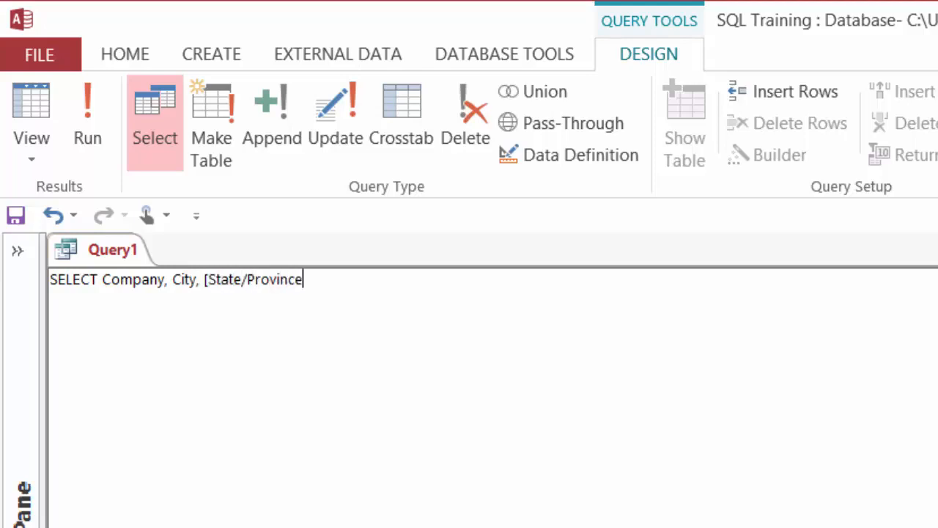
text(])
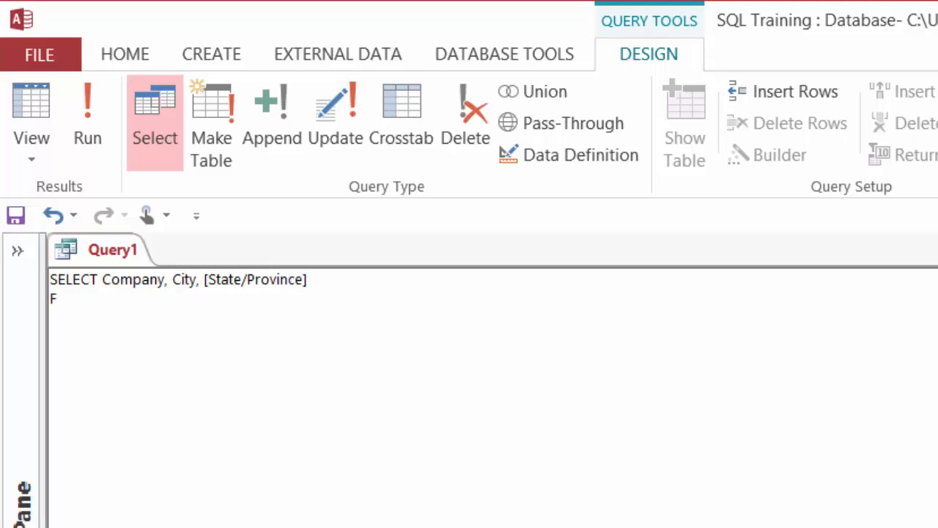
text(ROM Custom)
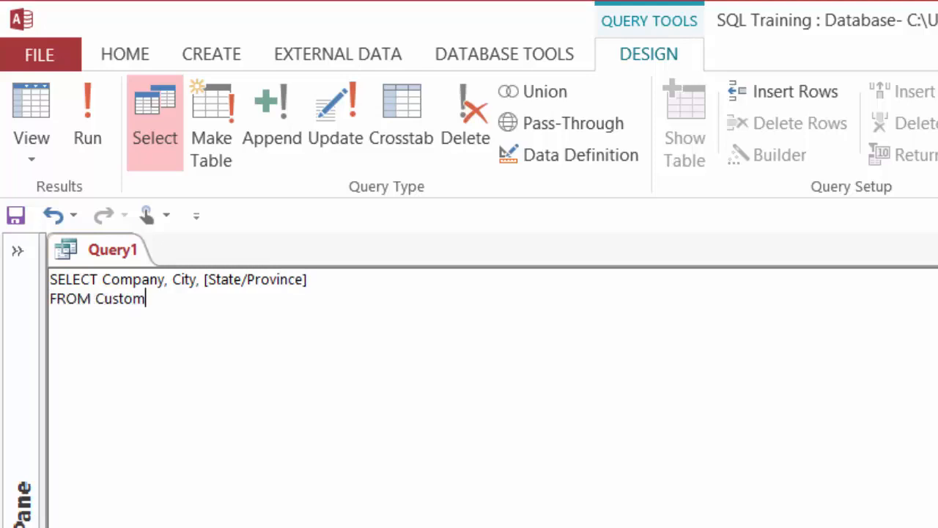
text(ers)
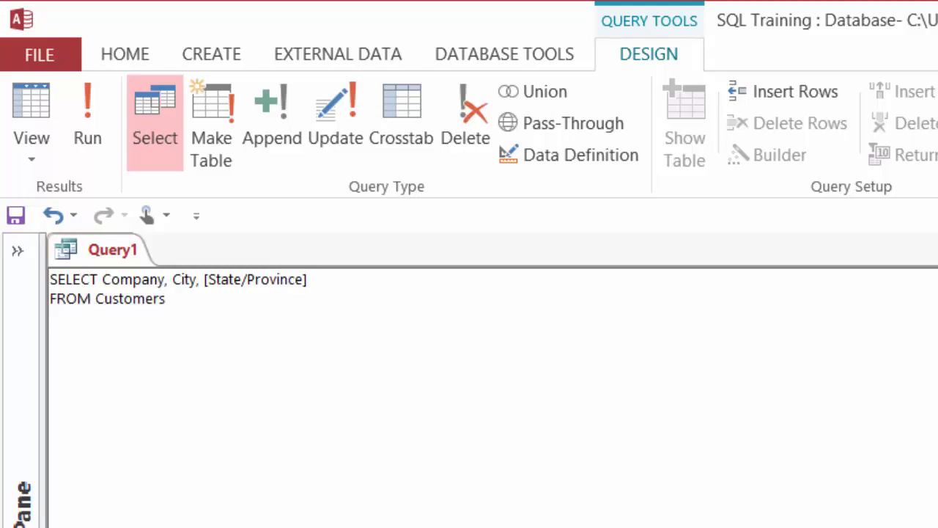
Add ORDER BY [State/Province], City DESC to the query
text(ORDER)
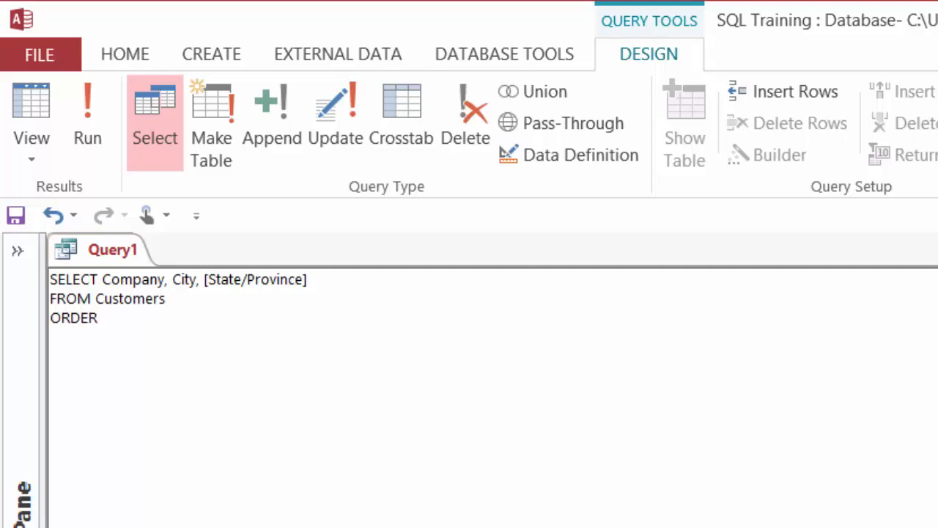
text(BY)
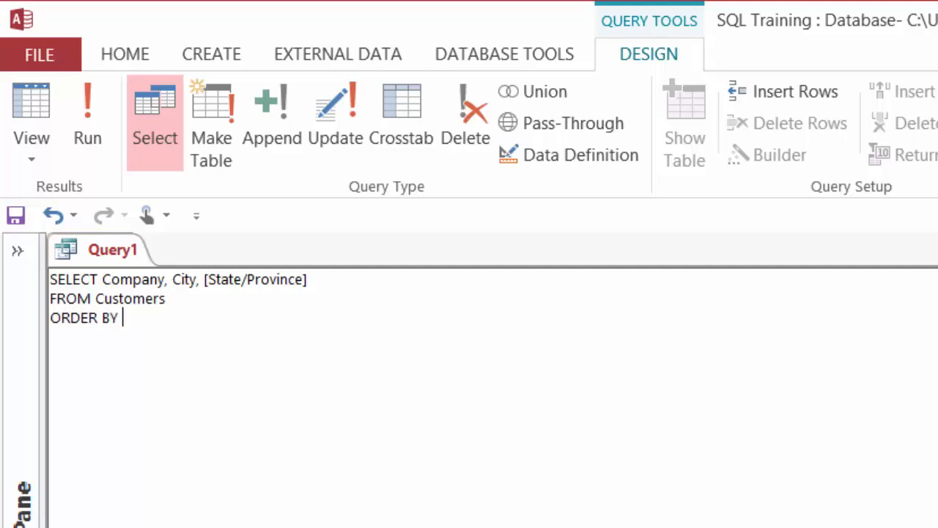
text([State)
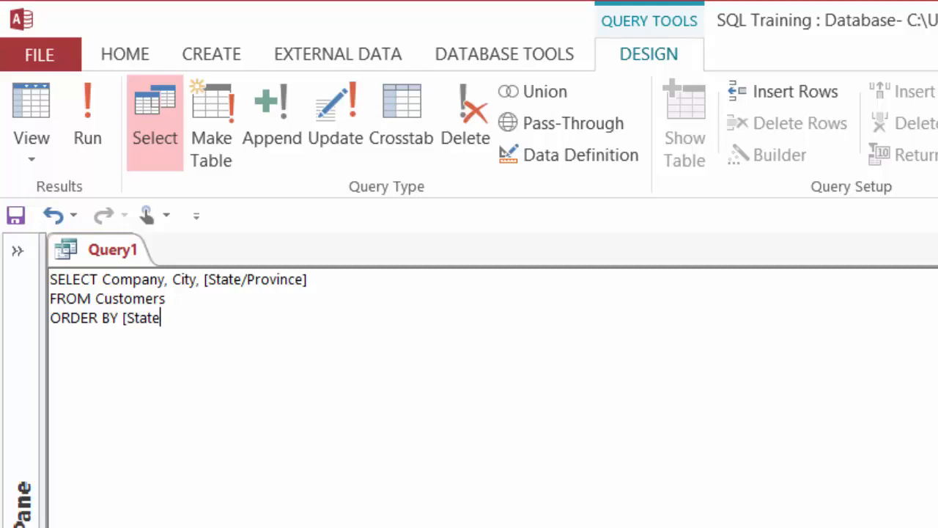
text(/Provi)
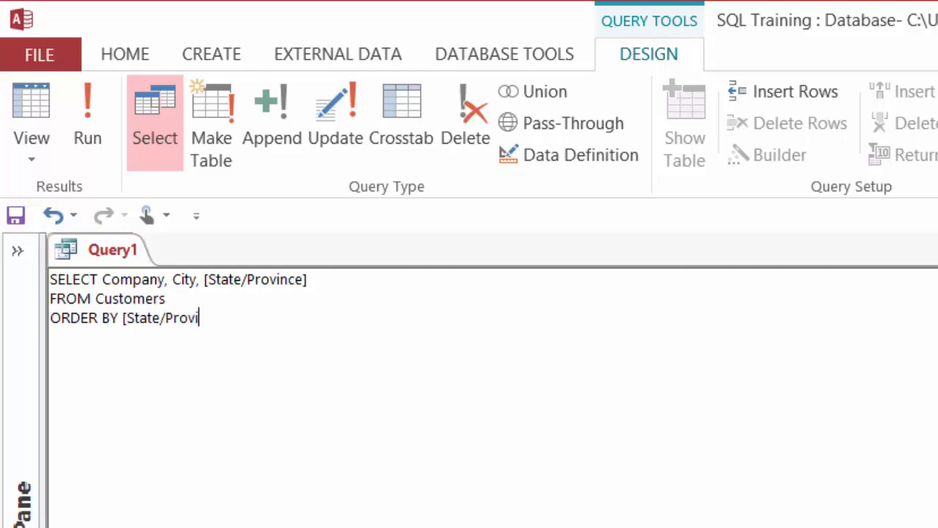
text(nce])
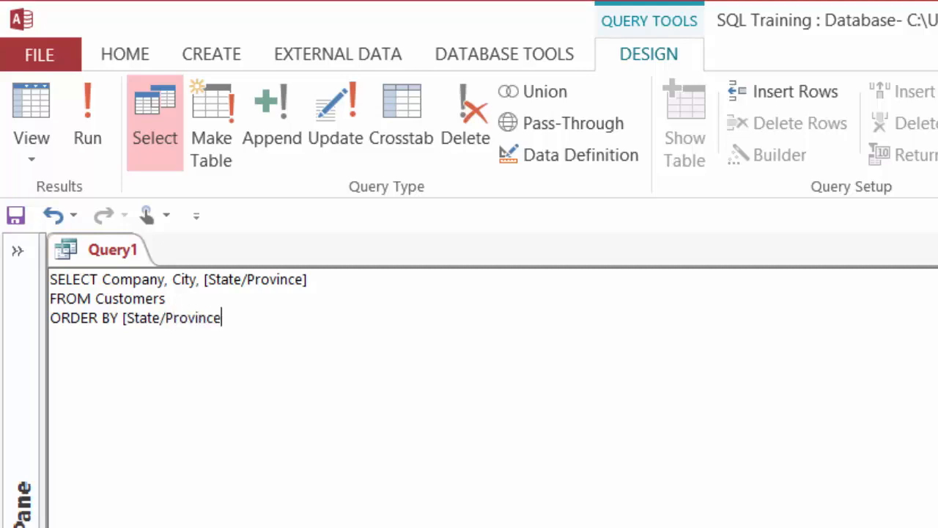
text(],)
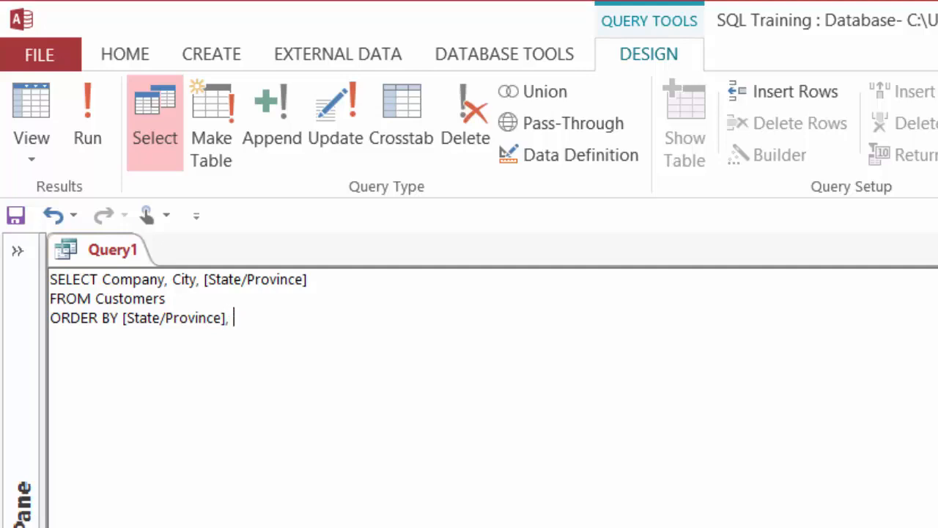
text(Ct)
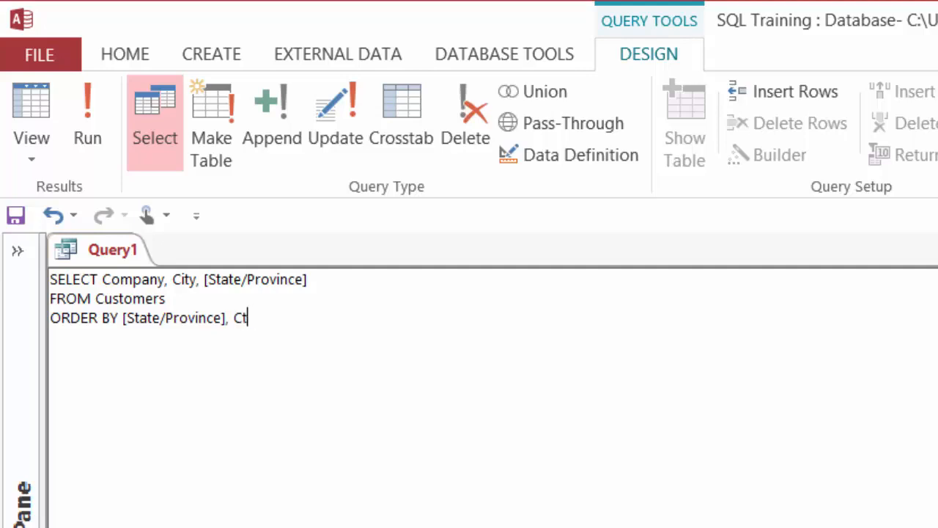
text(ity D)
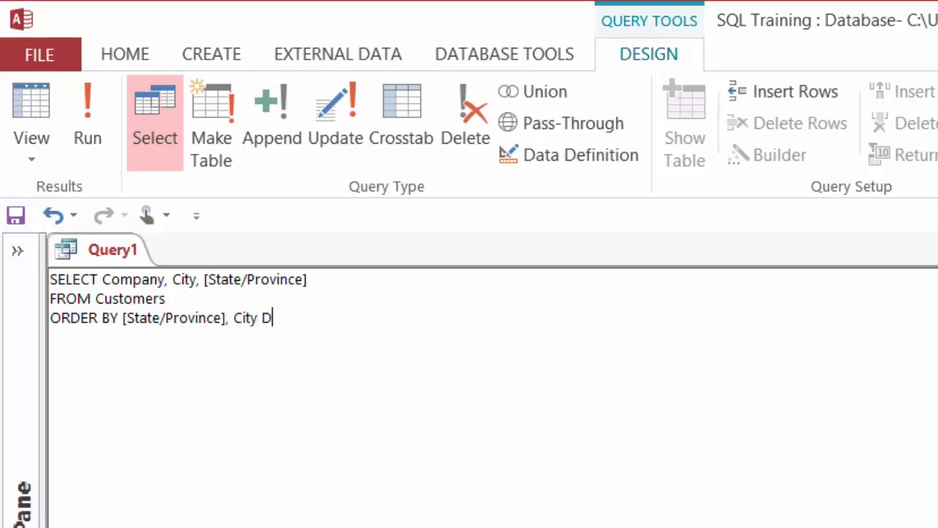
text(ESC)
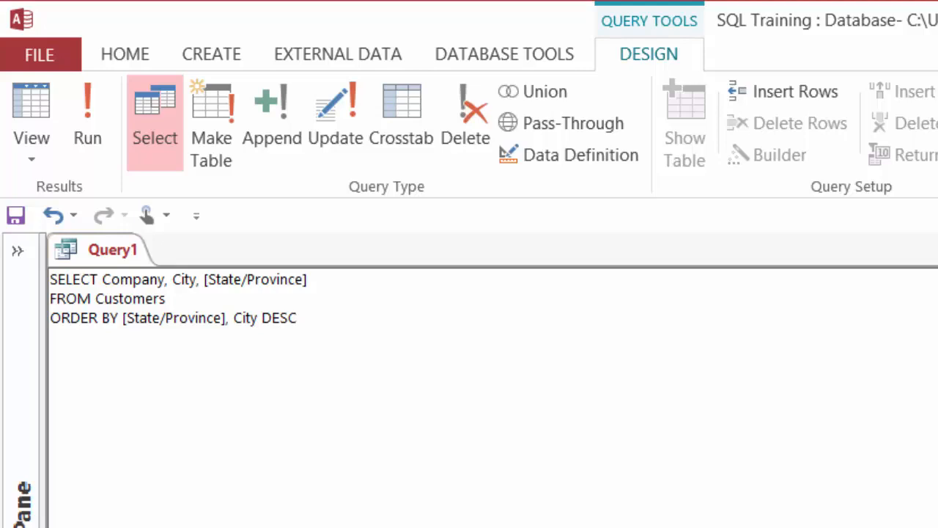
click(297, 318)
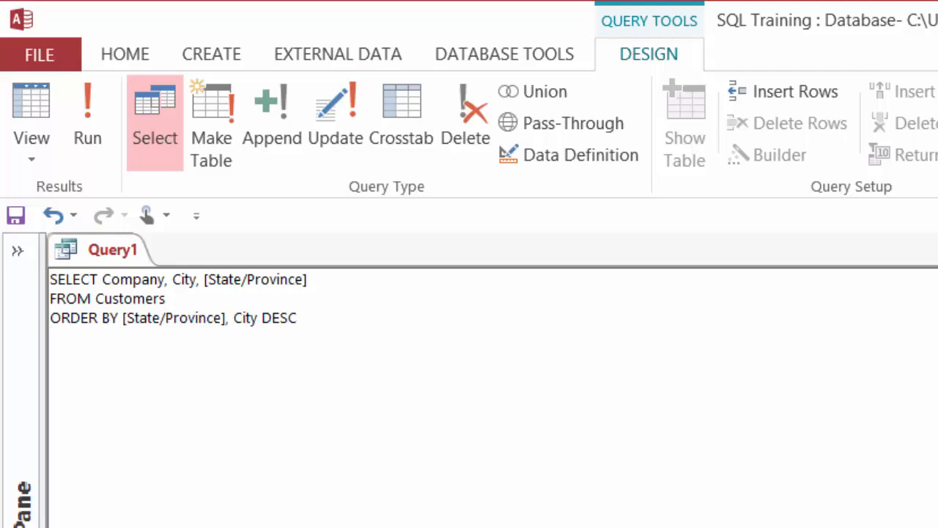
mouse_move(106, 162)
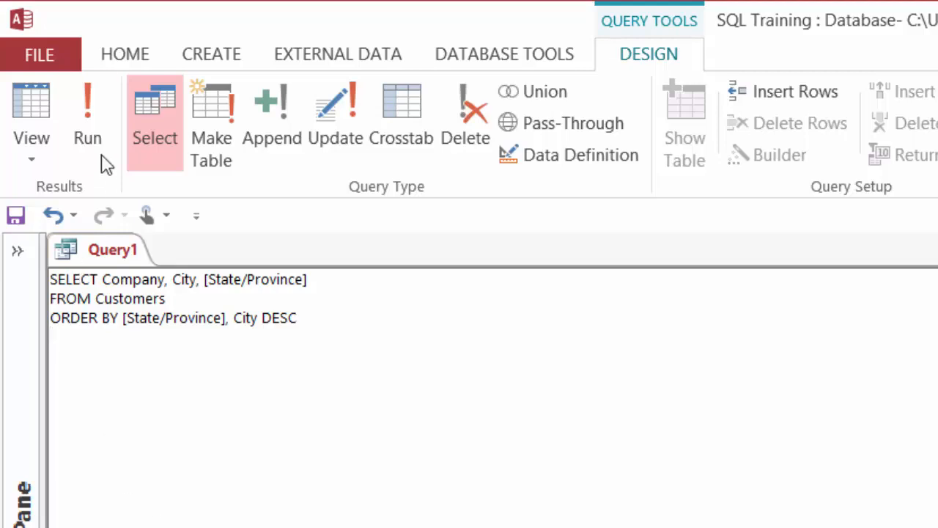
click(87, 117)
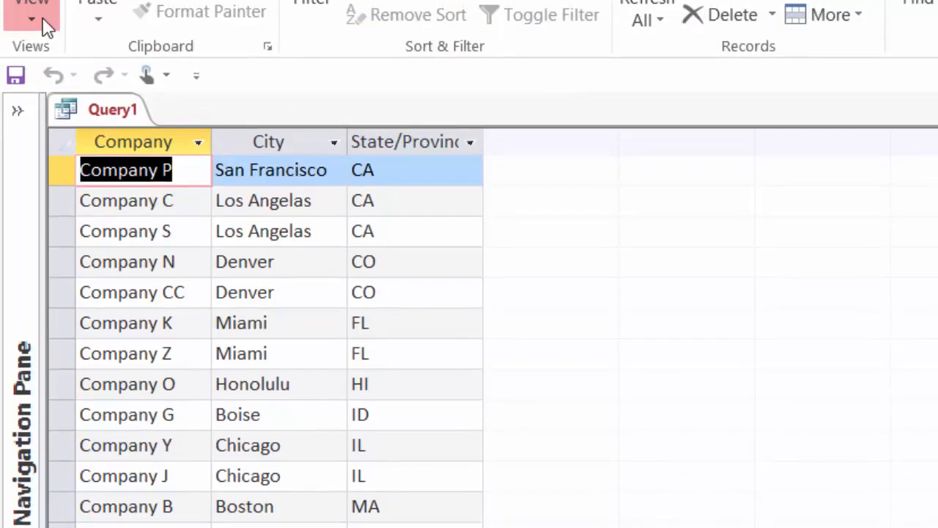
click(31, 18)
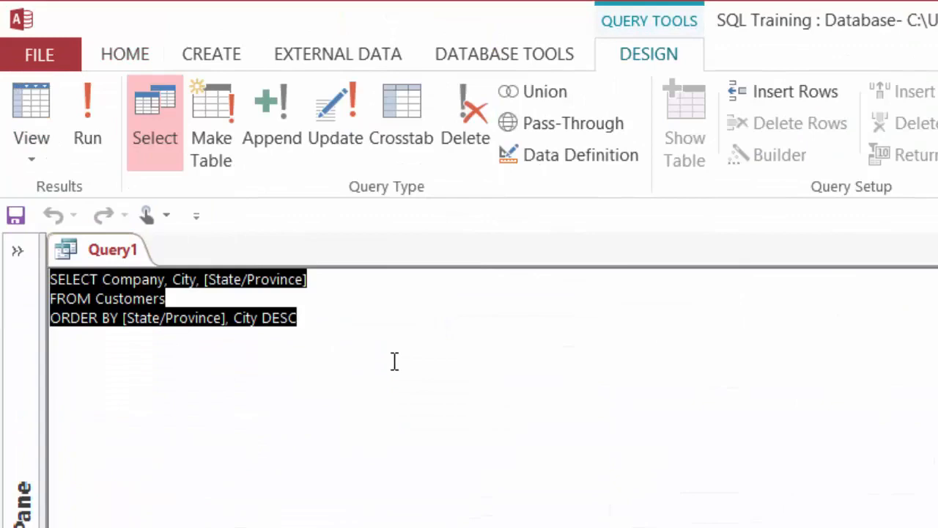
click(394, 360)
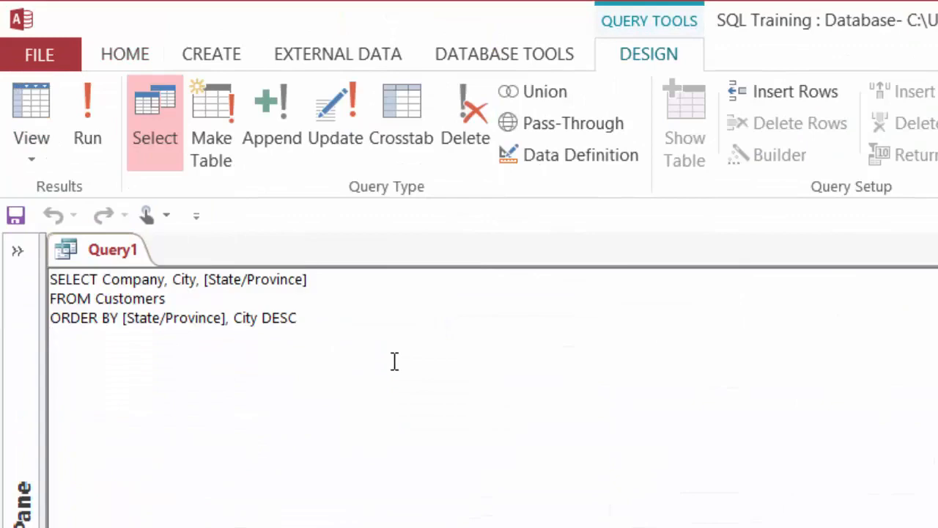